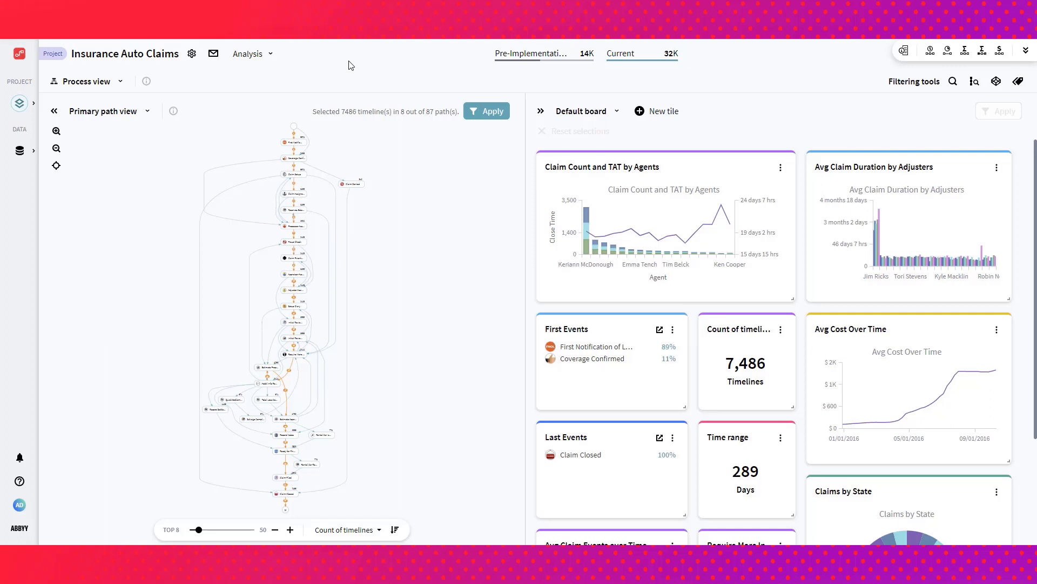
mouse_move(240, 70)
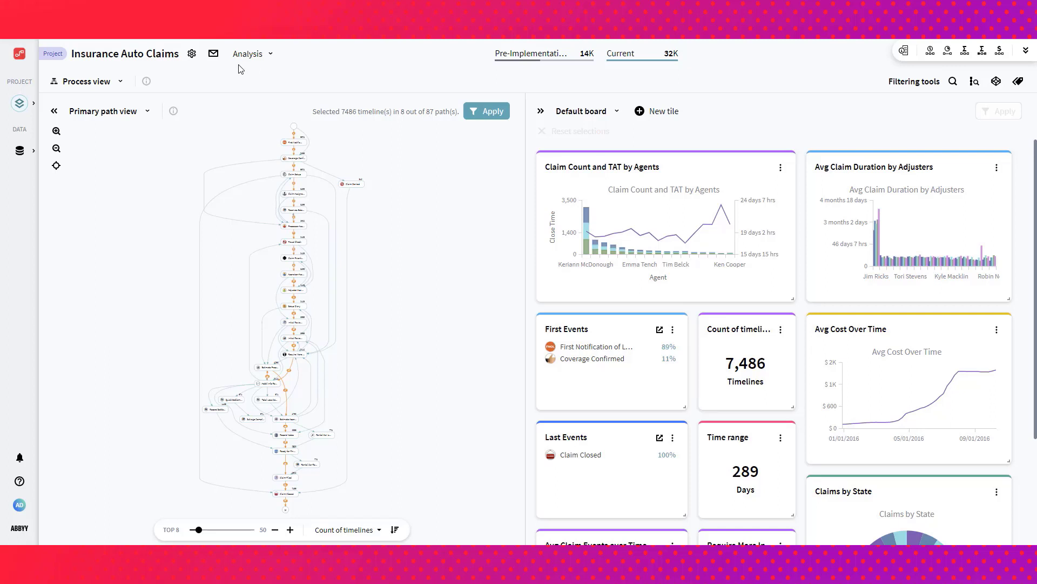
- Widen the process map by three paths to the top 11 of 87, covering 9,427 timelines
click(86, 80)
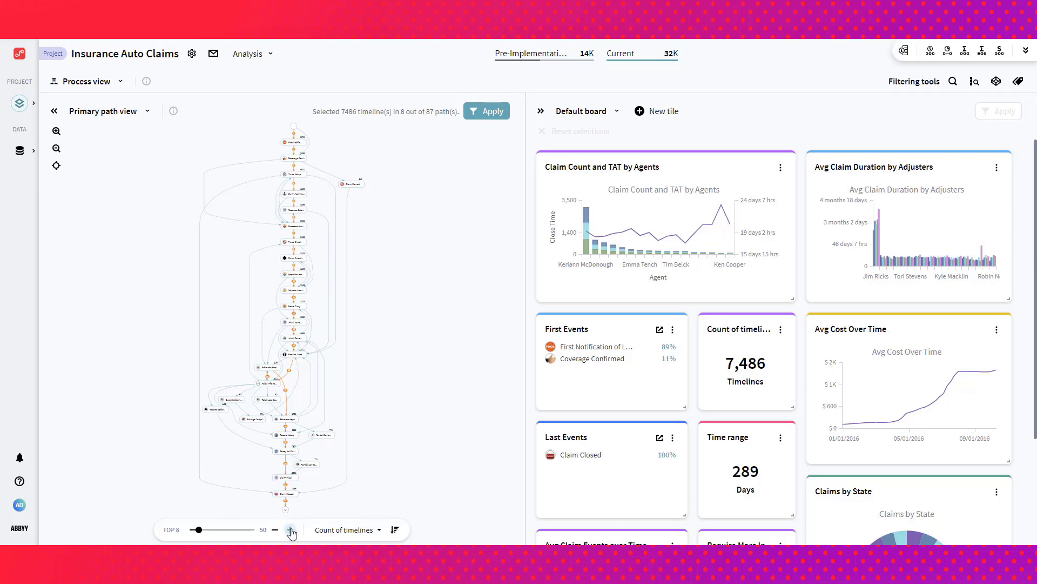
click(291, 529)
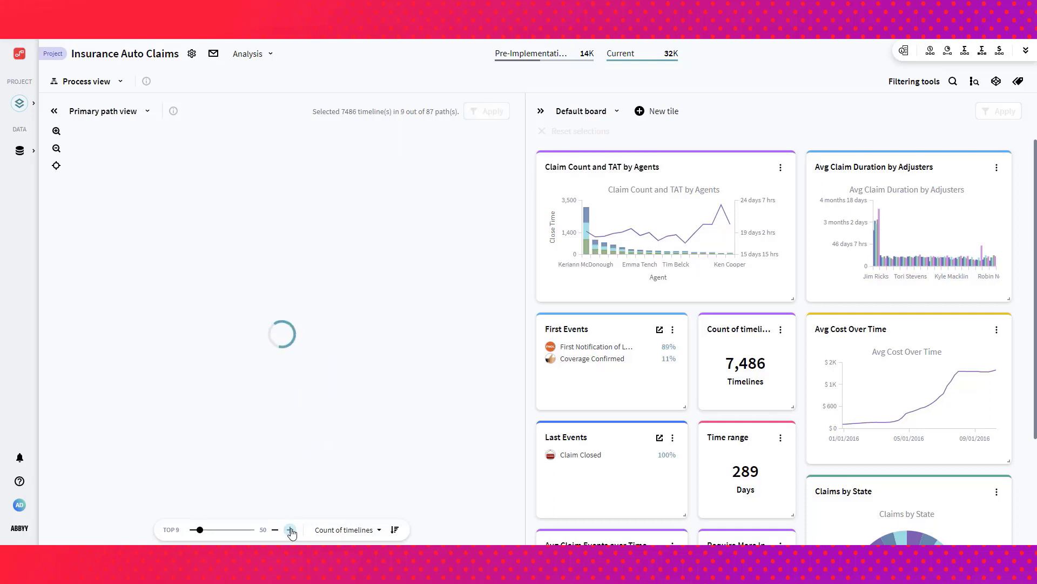
click(291, 530)
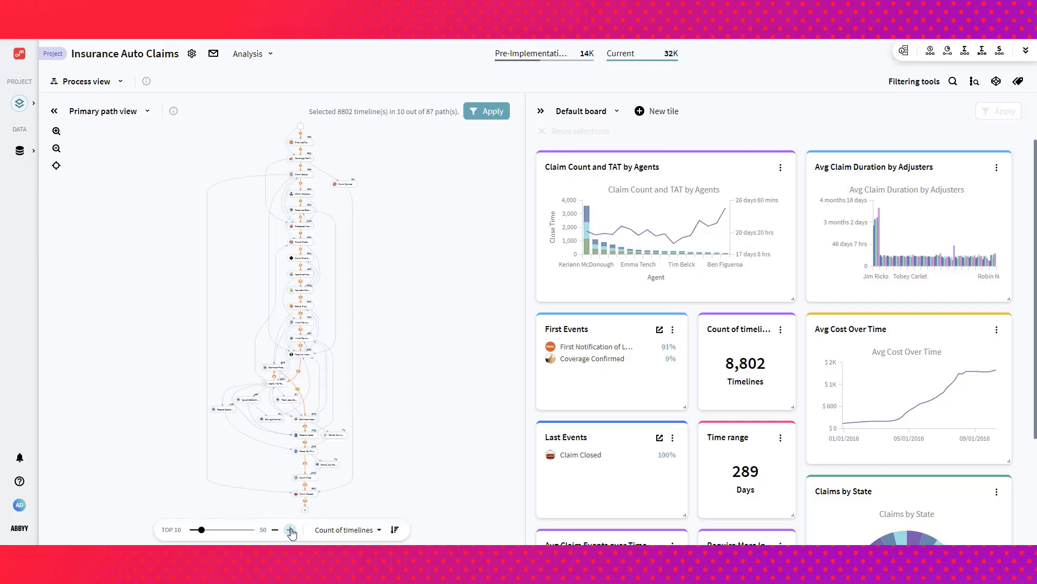
click(289, 529)
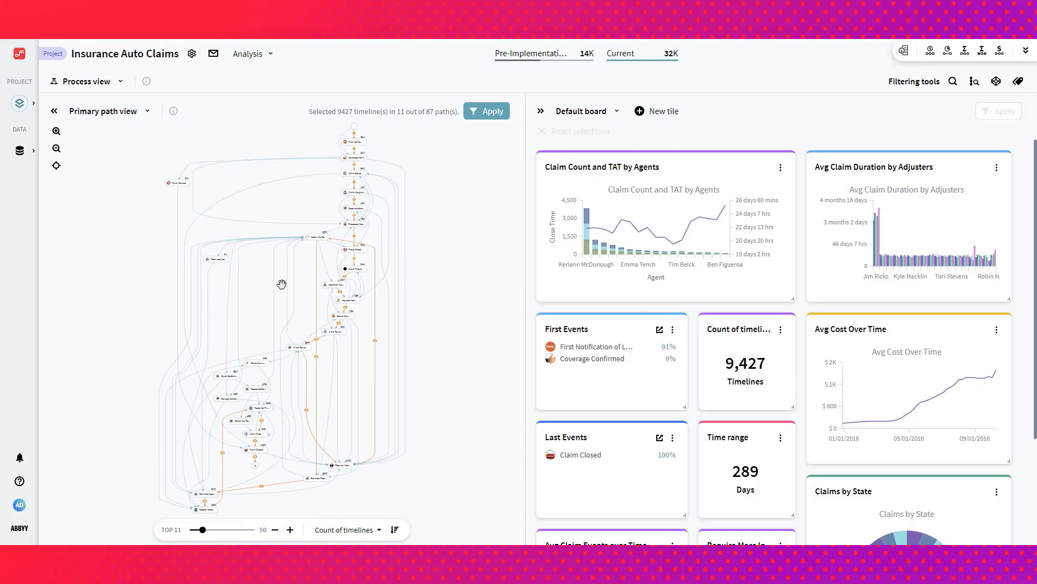
click(289, 530)
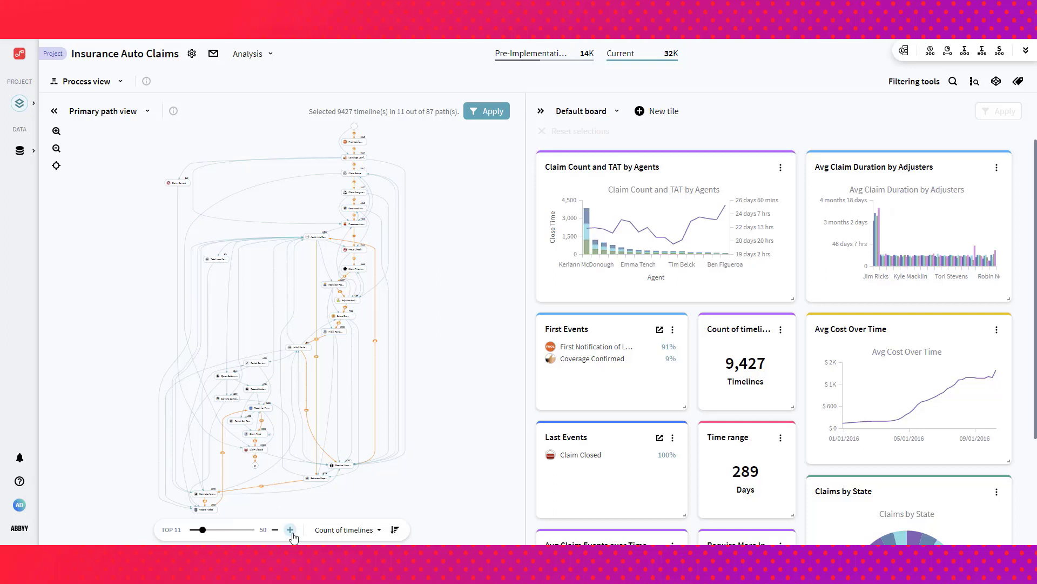
click(147, 111)
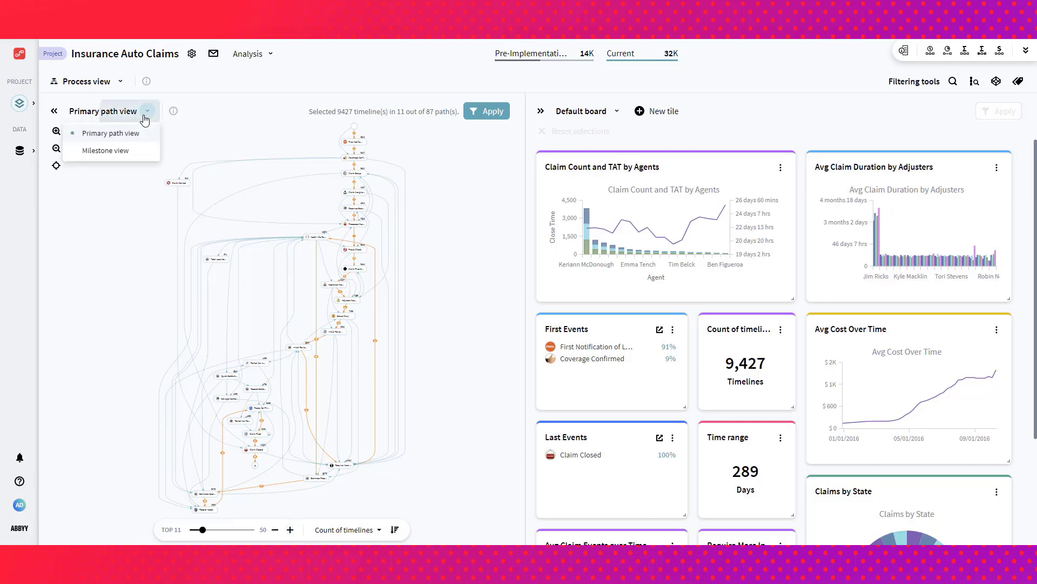
mouse_move(105, 150)
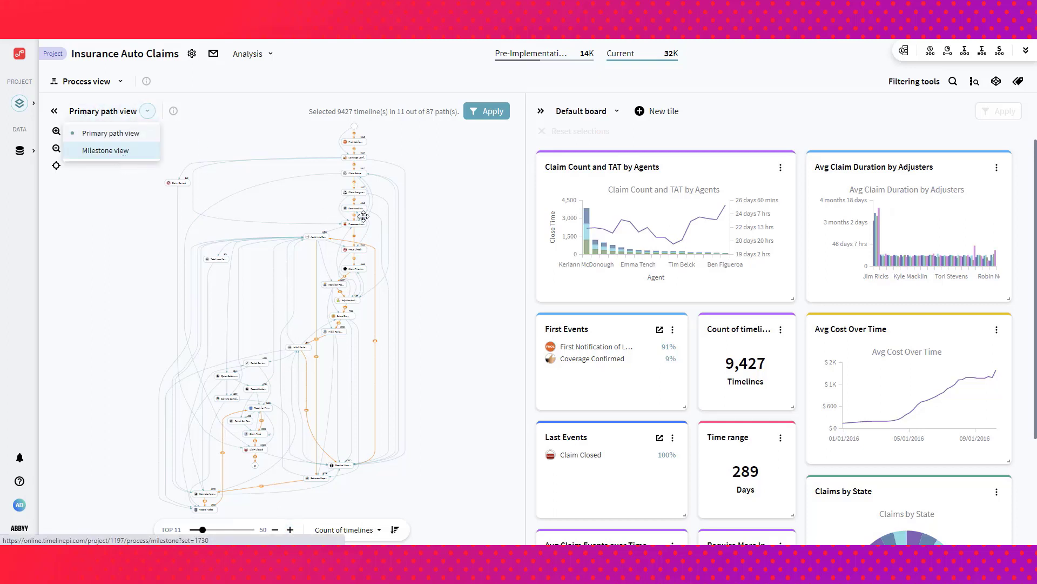
- Show the milestone view of claims and play its timeline animation
click(106, 150)
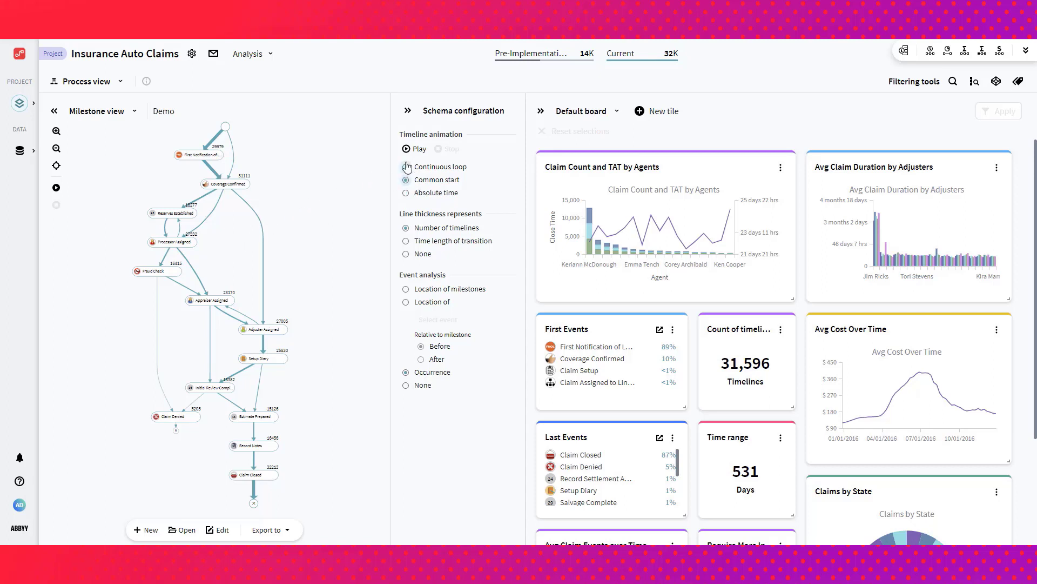
click(407, 148)
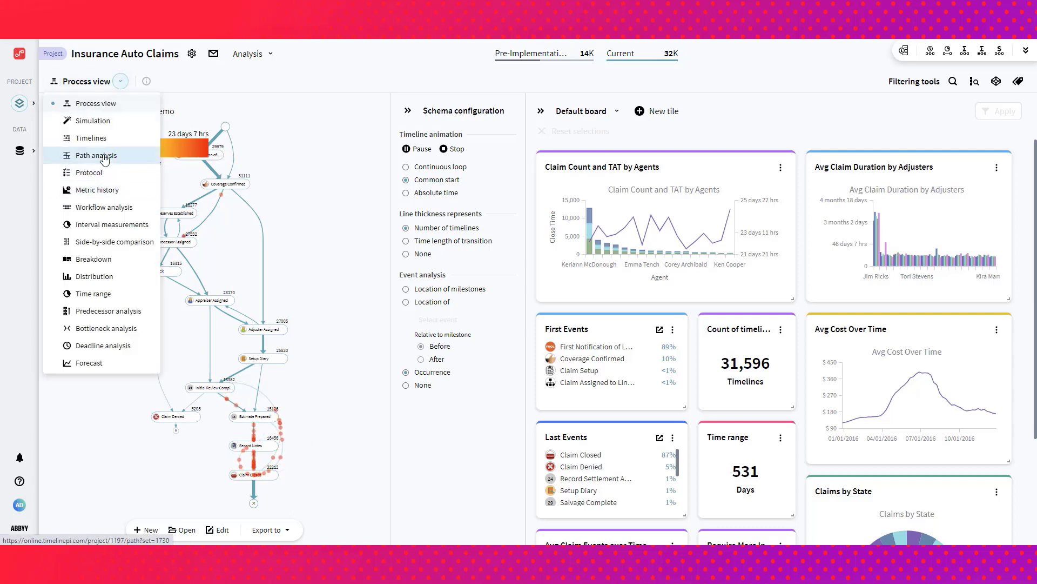
- Show path analysis of the top 50 of 76 claim paths, annotated with average cost
click(95, 155)
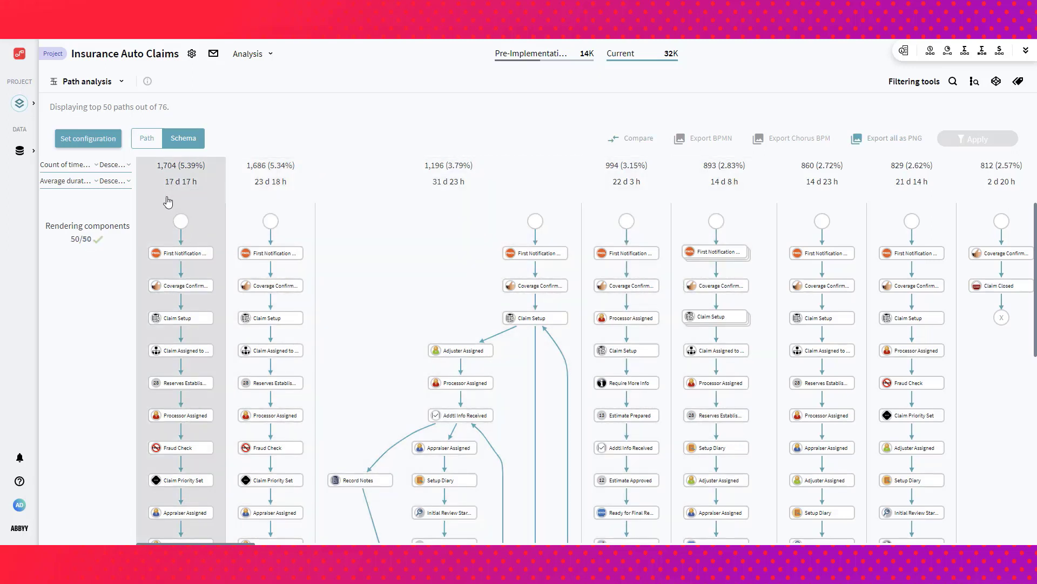
scroll(down, 3)
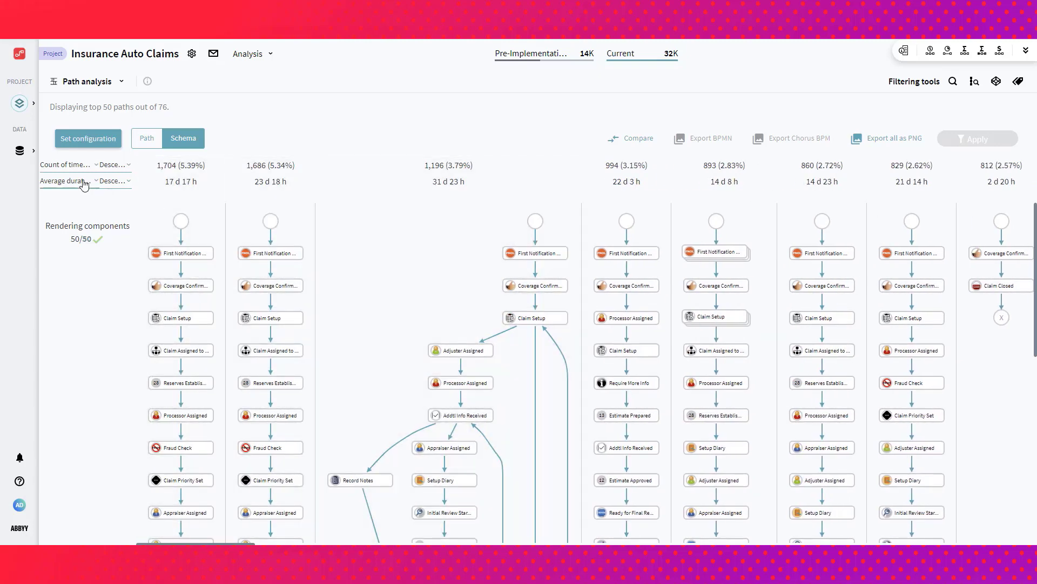
click(63, 181)
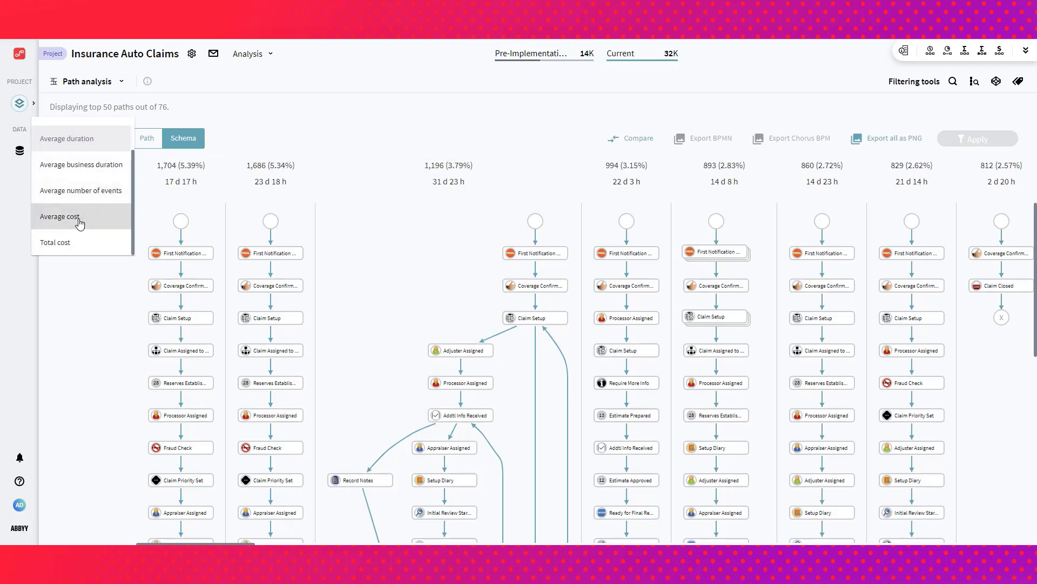
click(59, 216)
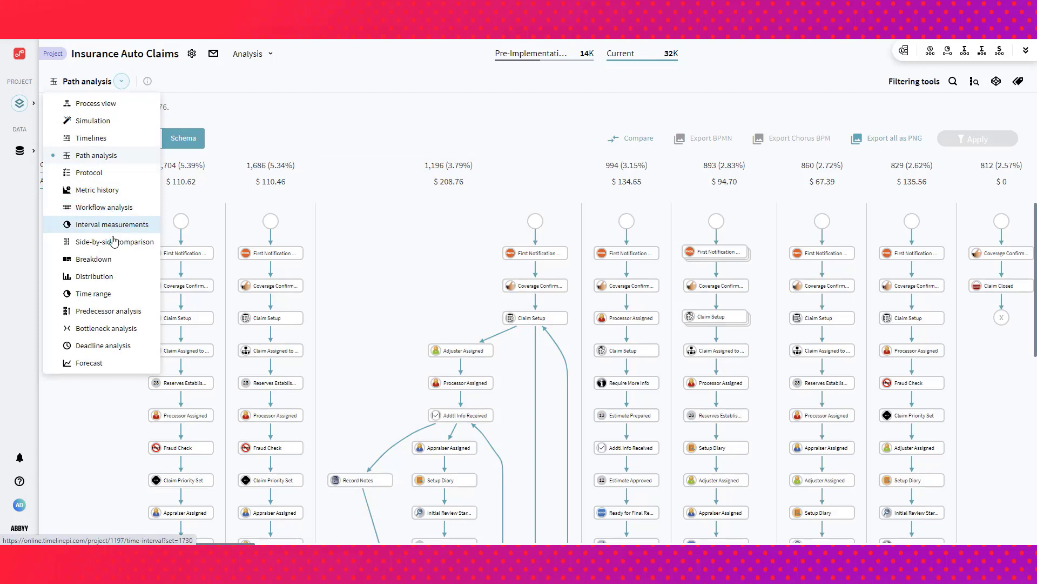
- Load the Implementation Comparison of current versus post-implementation claims side by side
click(115, 241)
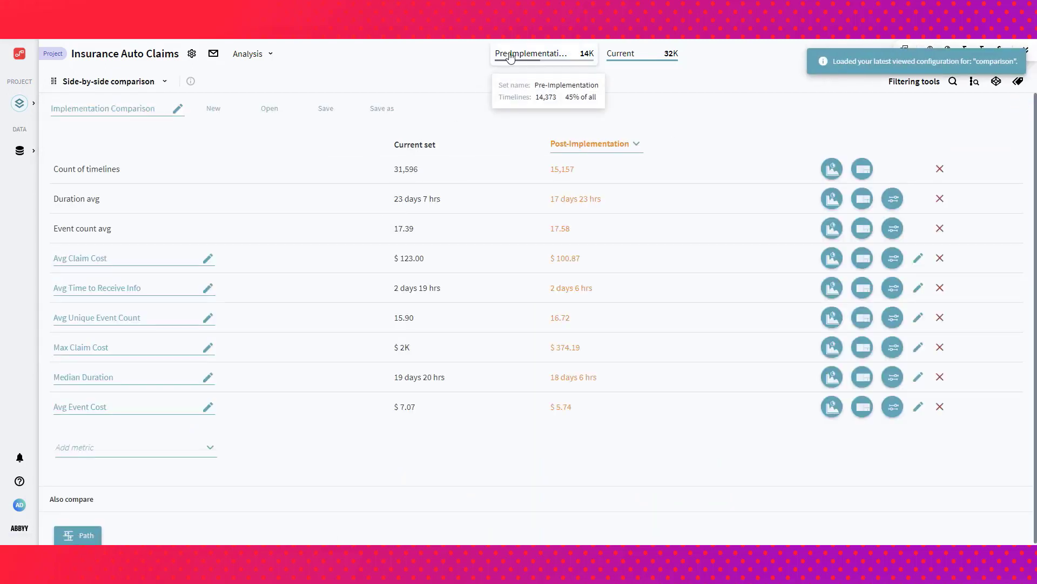
mouse_move(407, 169)
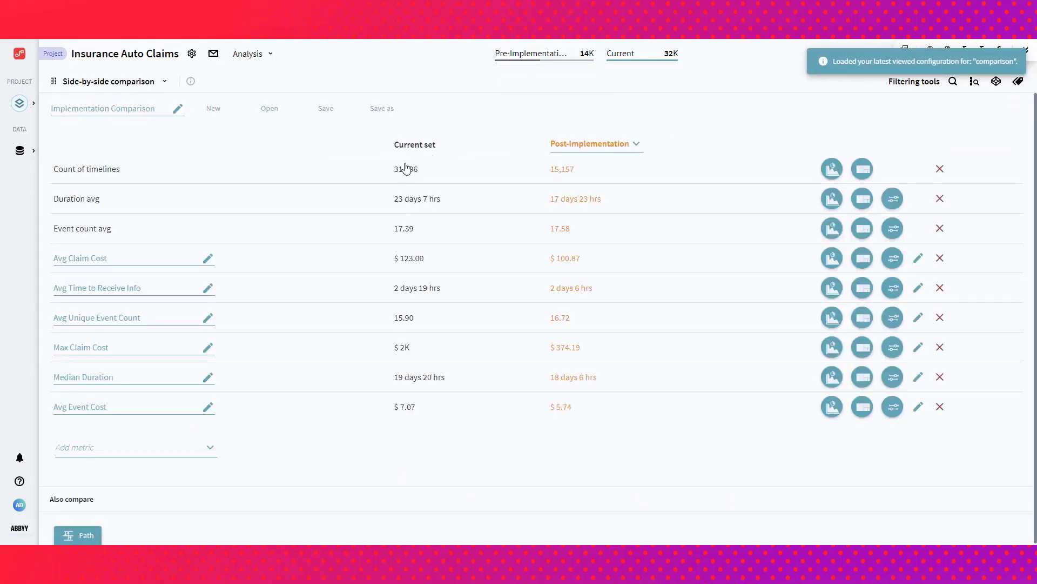
mouse_move(429, 167)
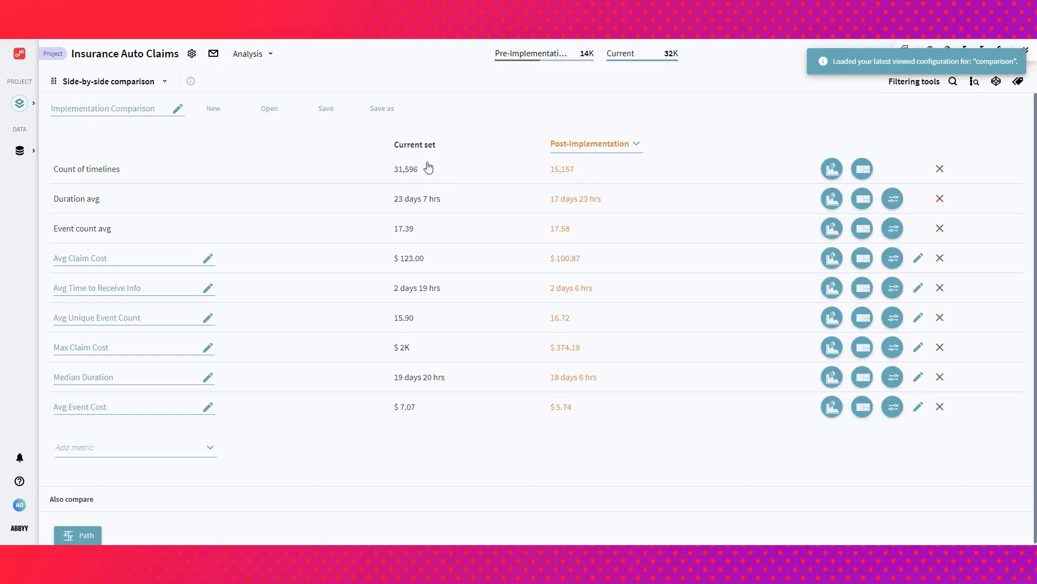
mouse_move(400, 288)
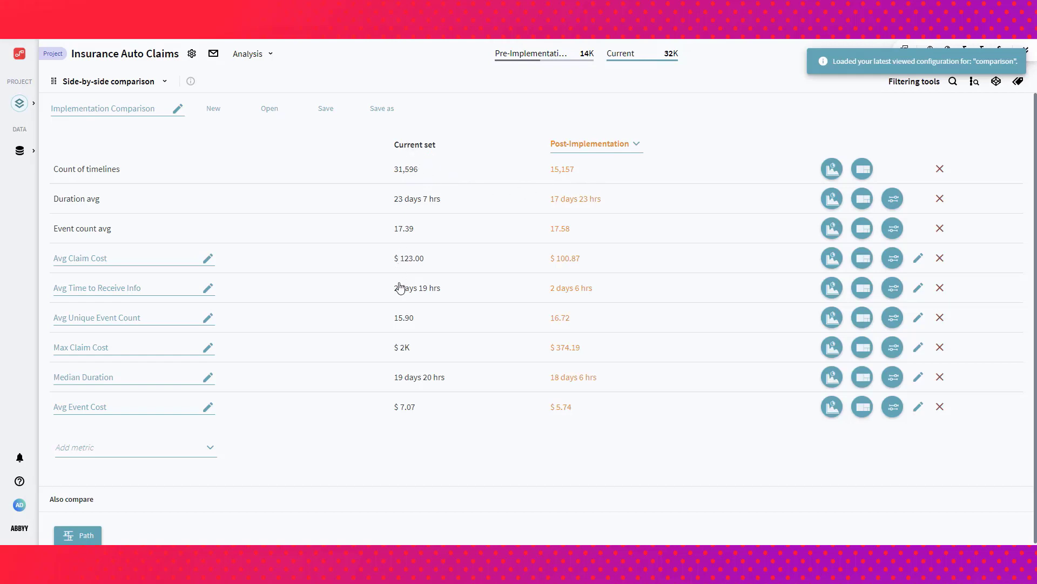
mouse_move(410, 155)
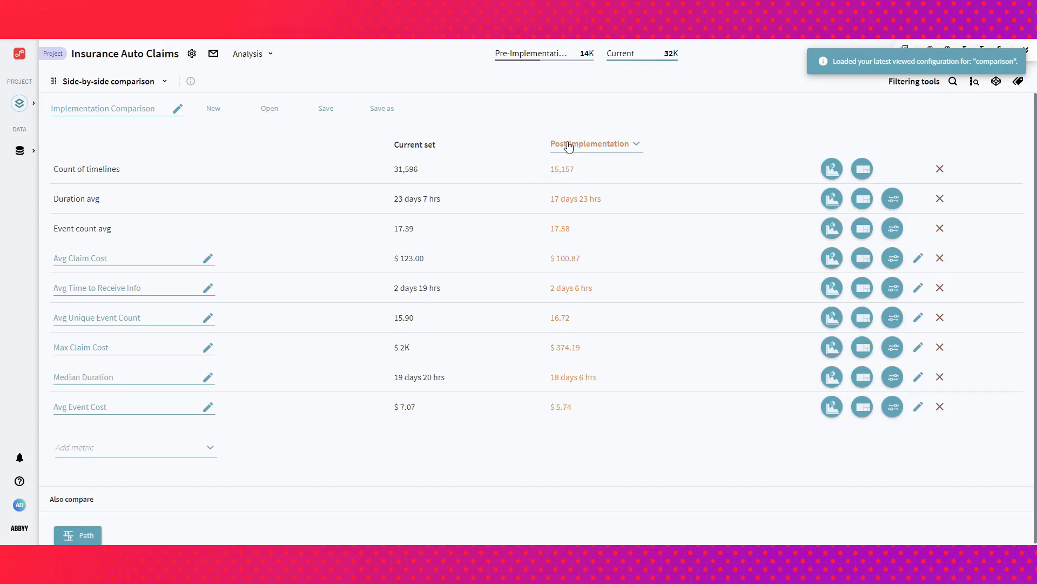
mouse_move(581, 324)
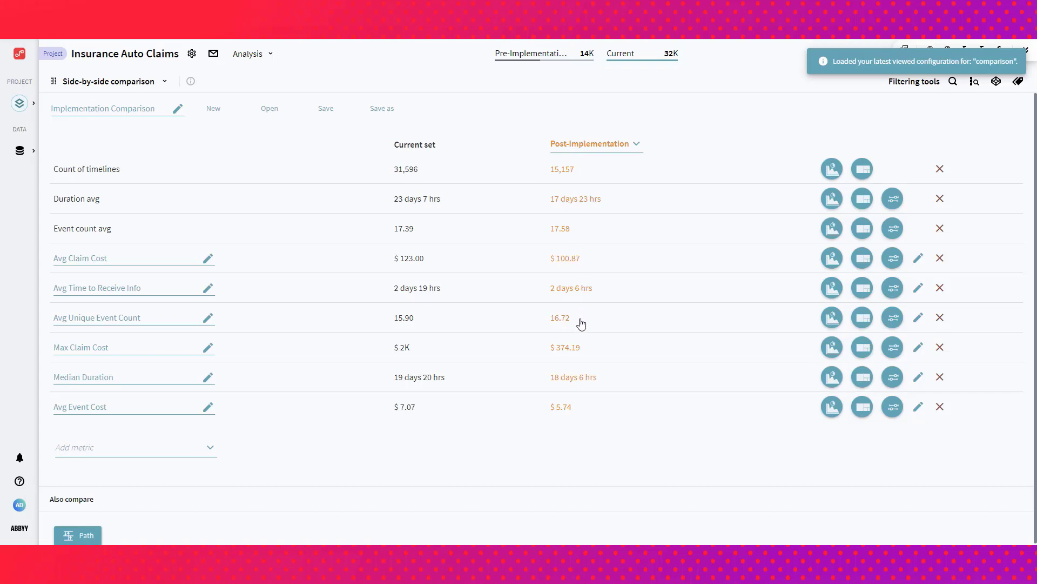
mouse_move(573, 230)
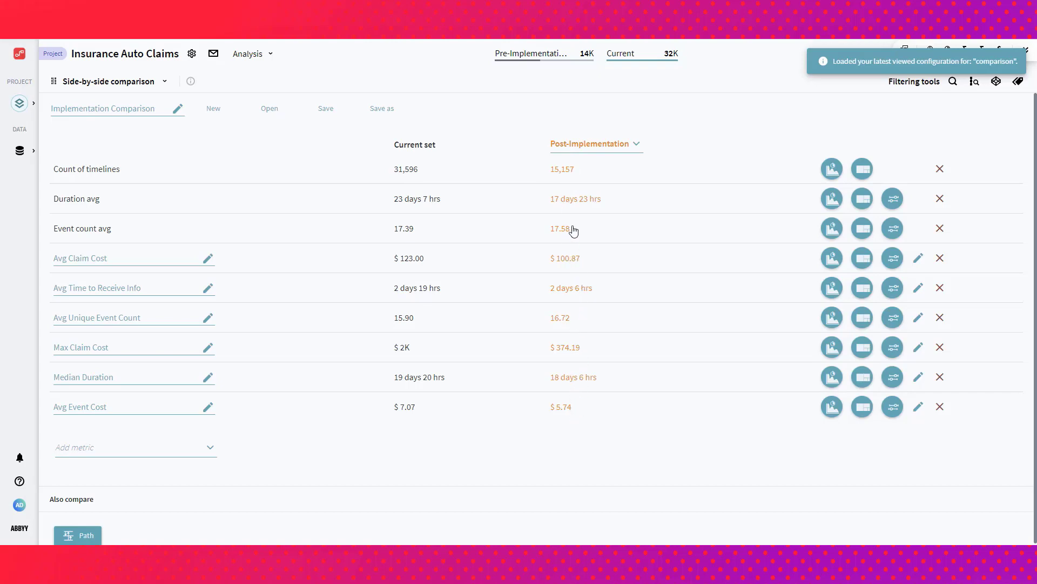
mouse_move(472, 242)
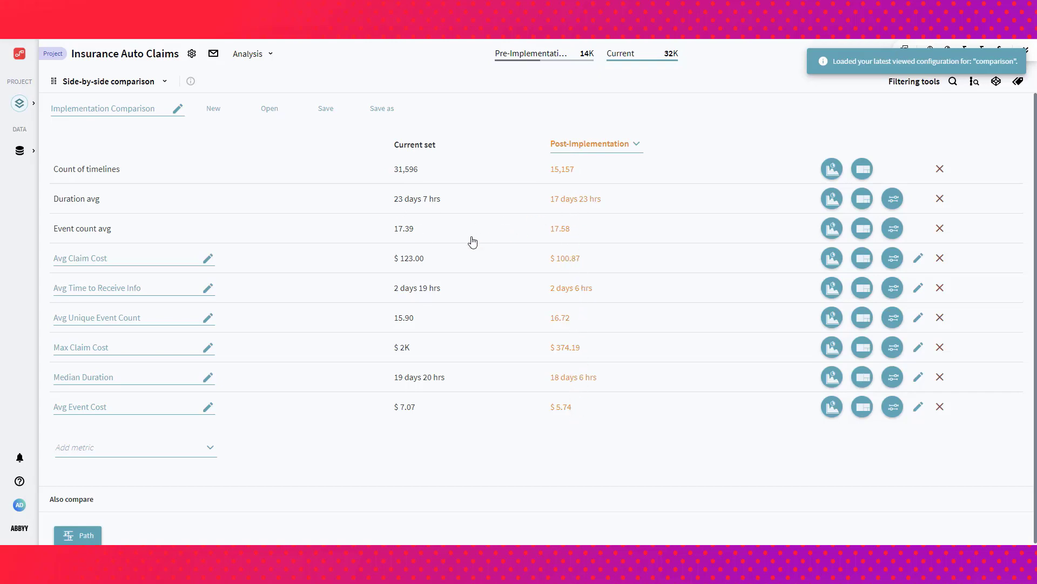
mouse_move(496, 234)
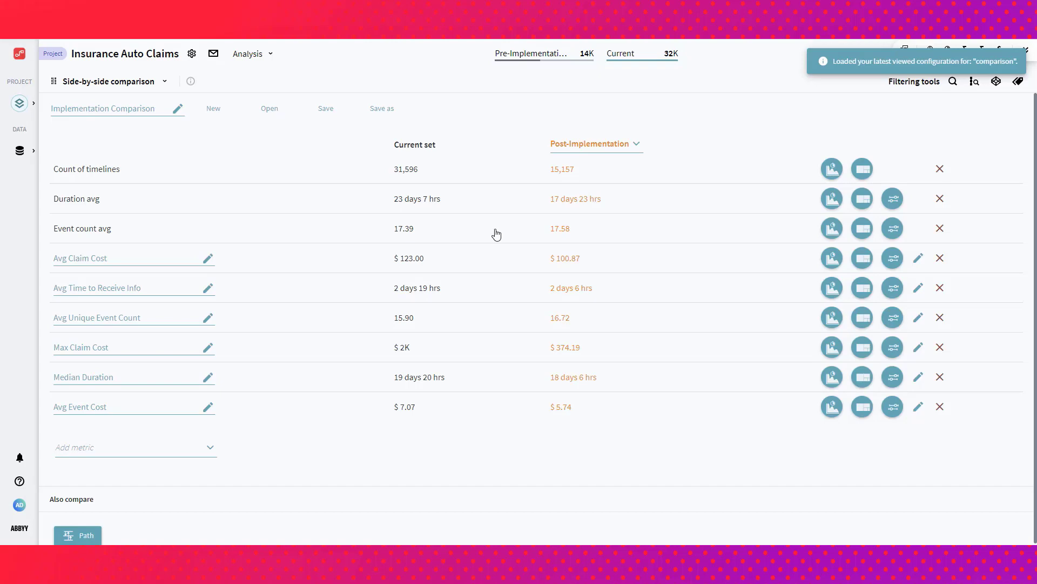
mouse_move(556, 233)
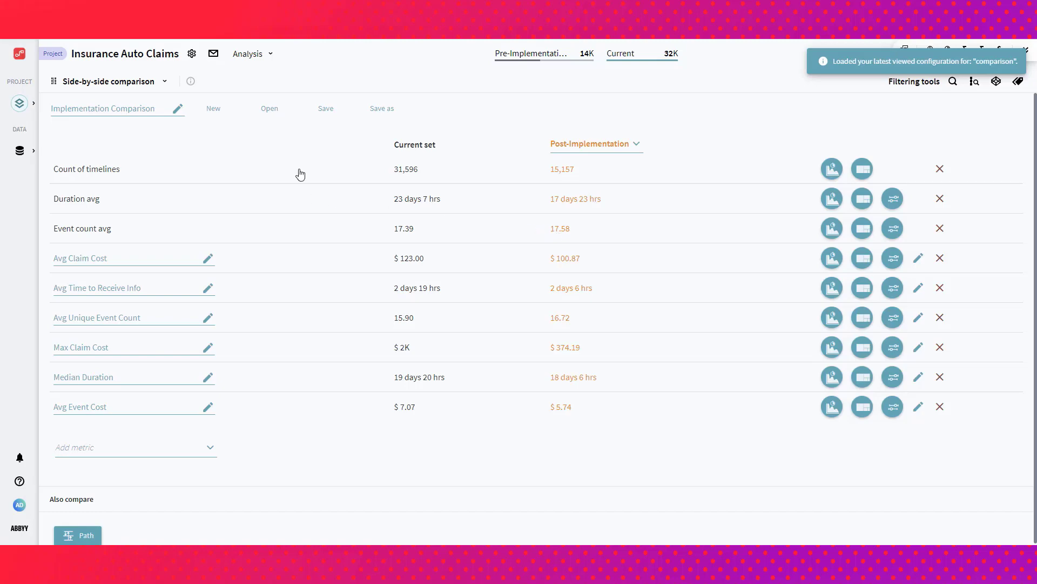
- Switch the analysis to the Timelines view, plotting individual claim timelines as event rows
click(164, 80)
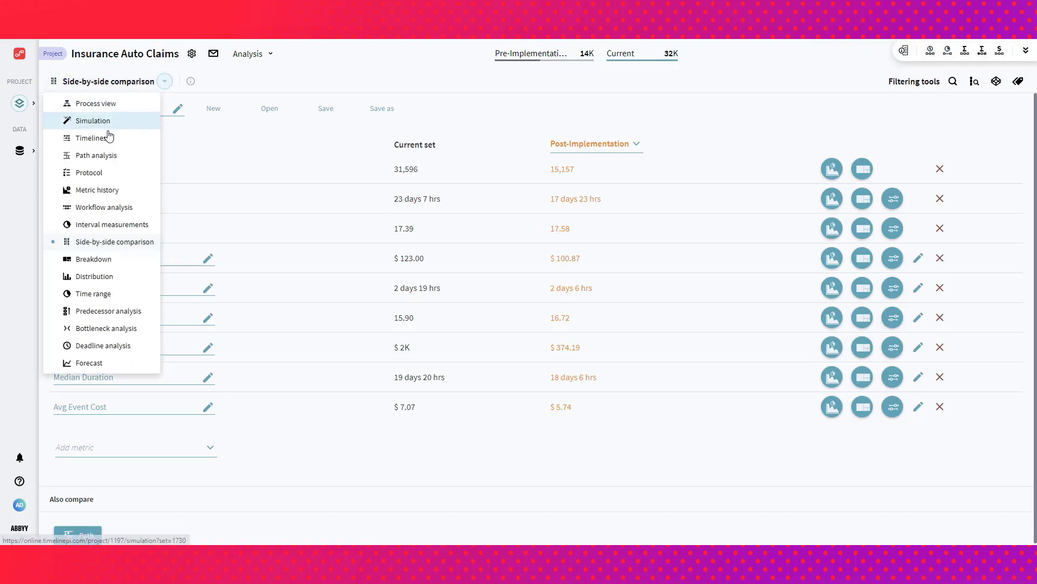
click(94, 137)
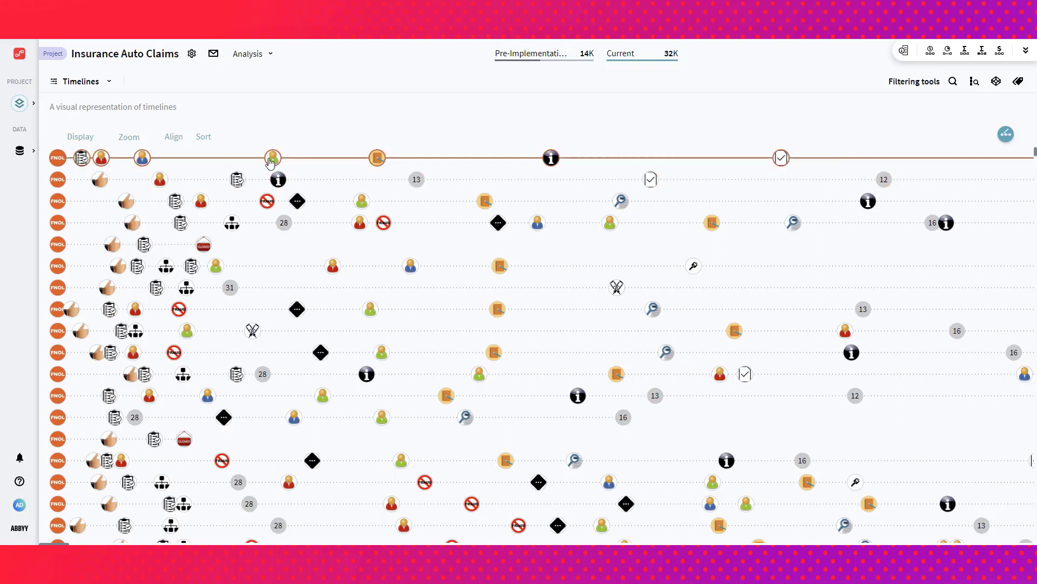
mouse_move(376, 159)
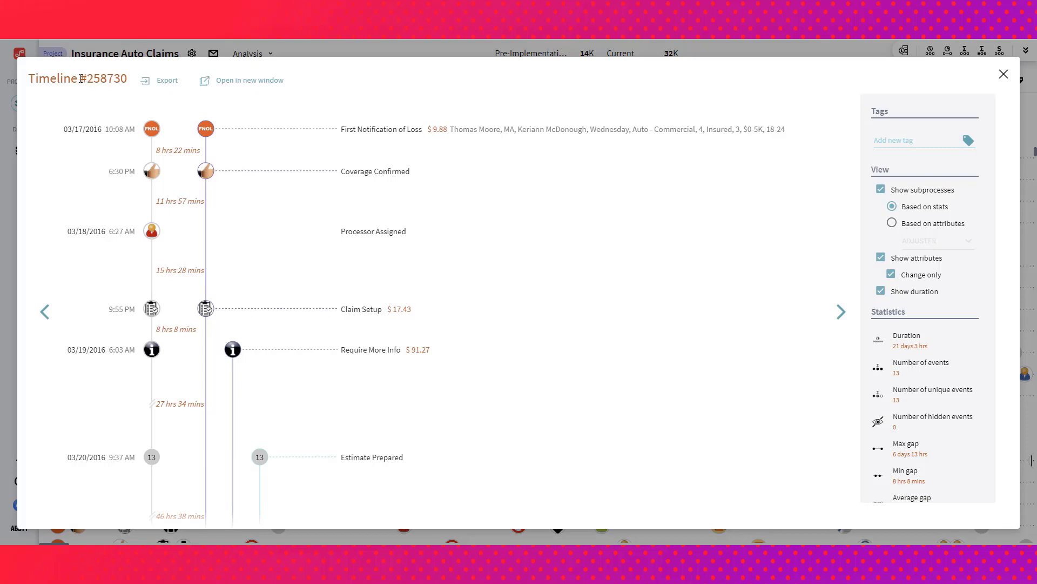
- Inspect timeline #258730's events and statistics, then close its detail dialog
double_click(104, 78)
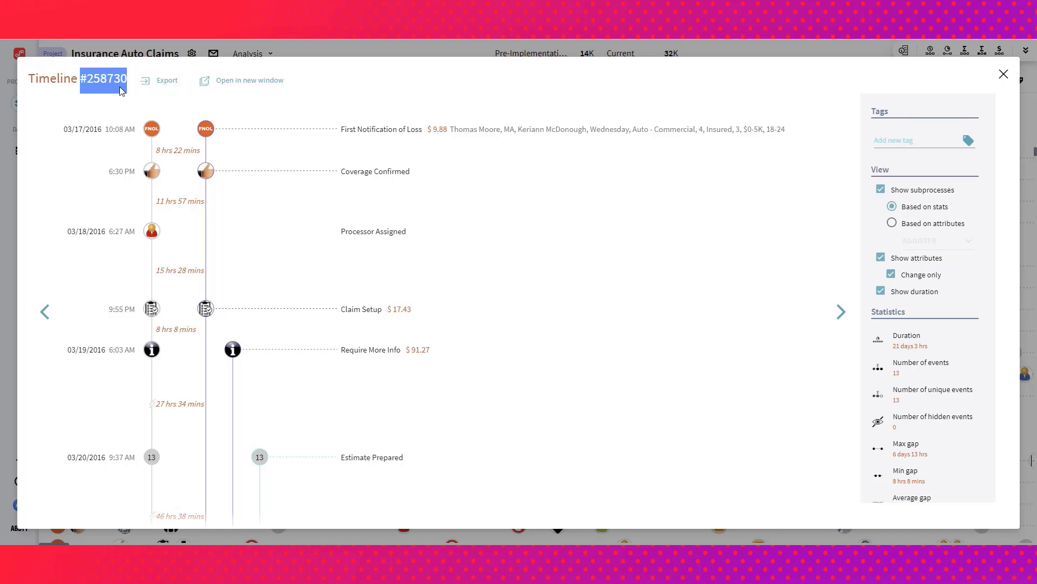
mouse_move(180, 184)
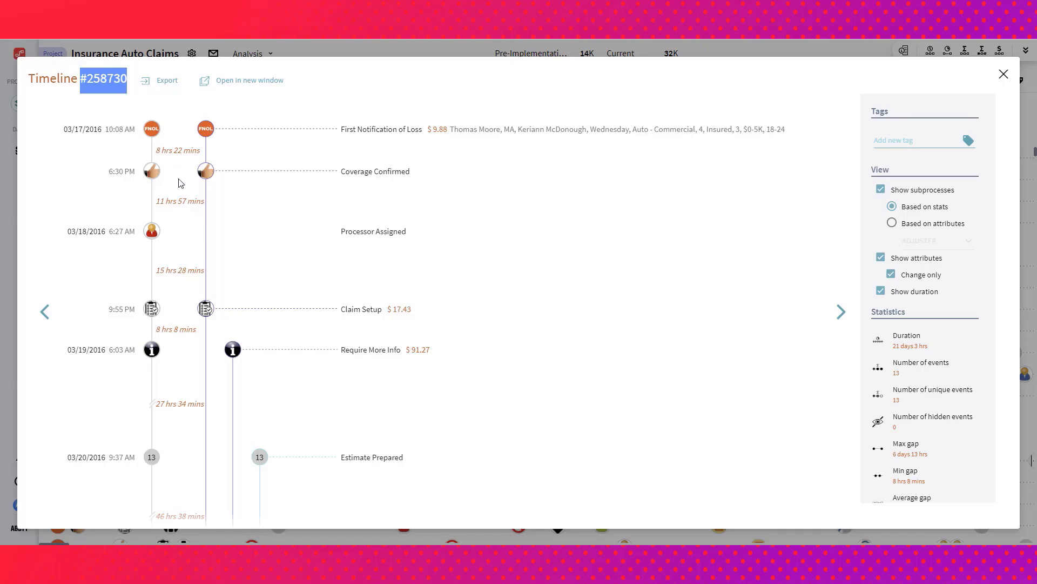
scroll(down, 3)
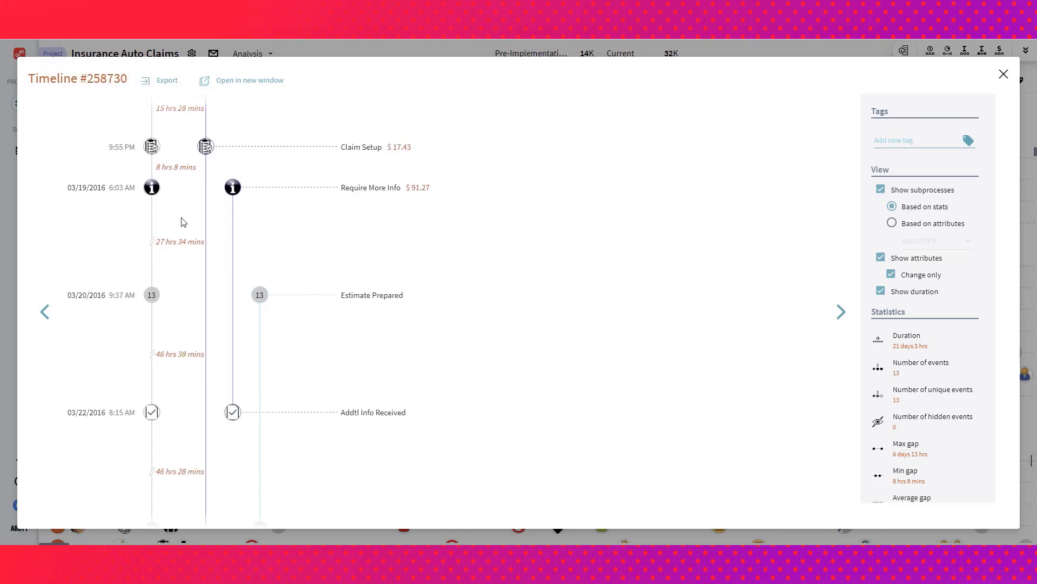
scroll(down, 3)
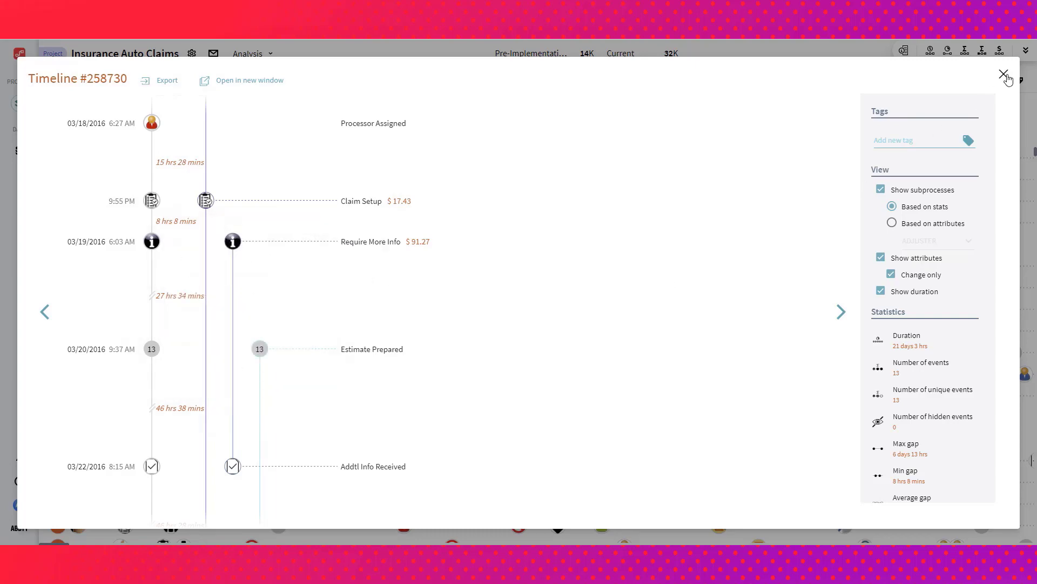
click(1005, 74)
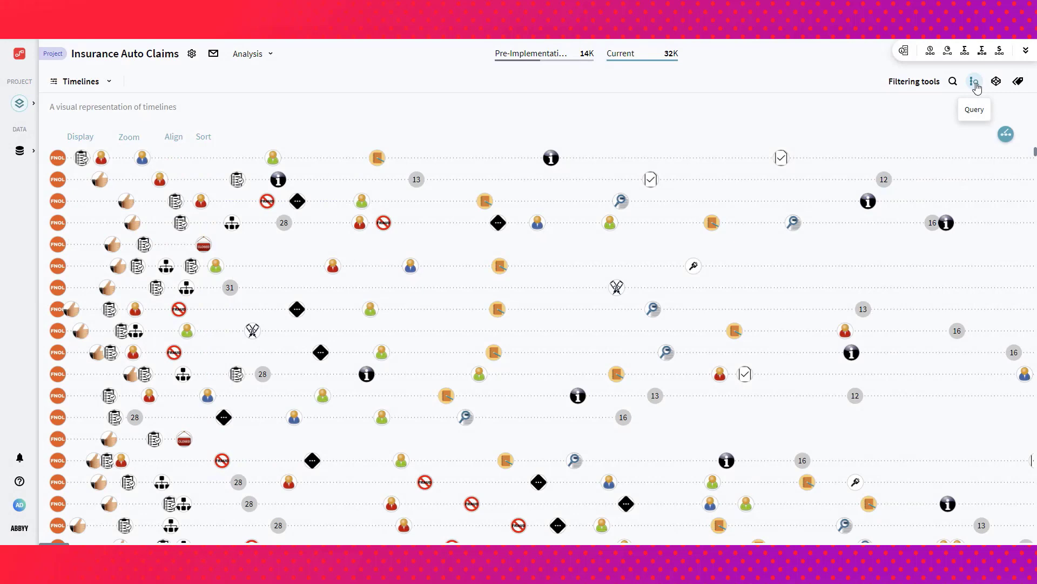
- Open the query builder with the saved 'Rental Issued When Claim Denied' query loaded
click(973, 81)
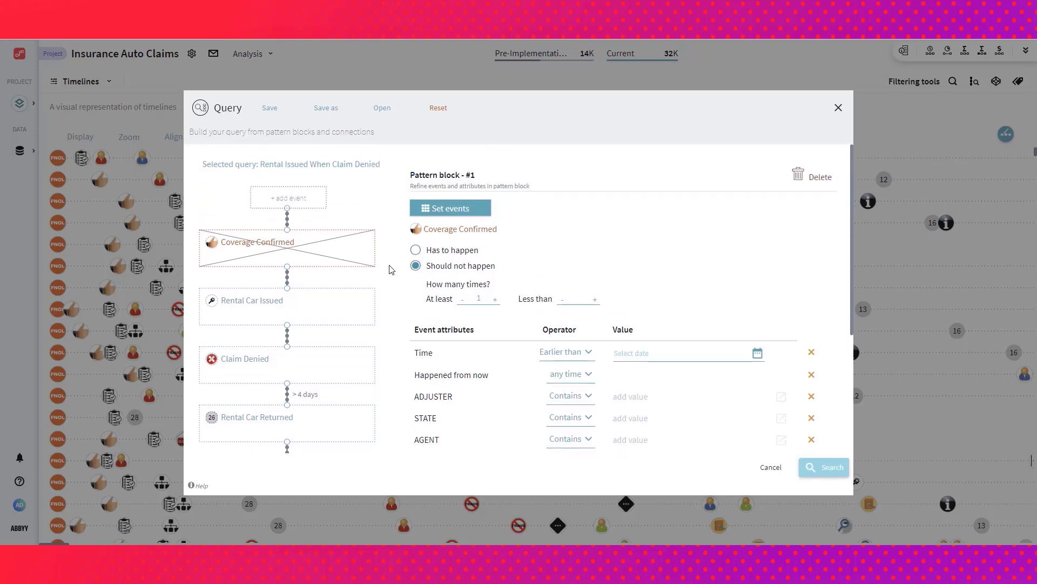
mouse_move(379, 247)
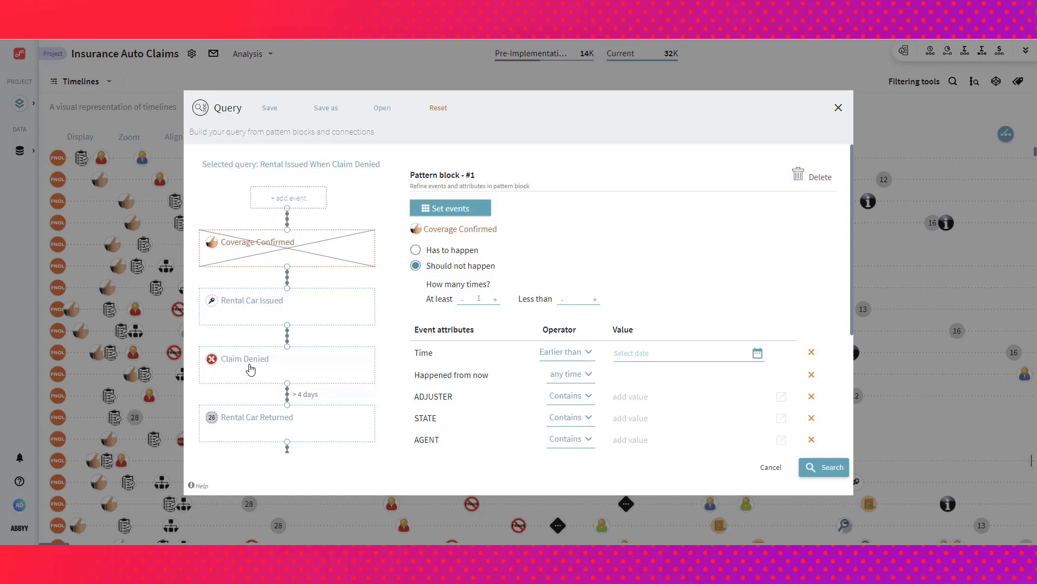
mouse_move(244, 433)
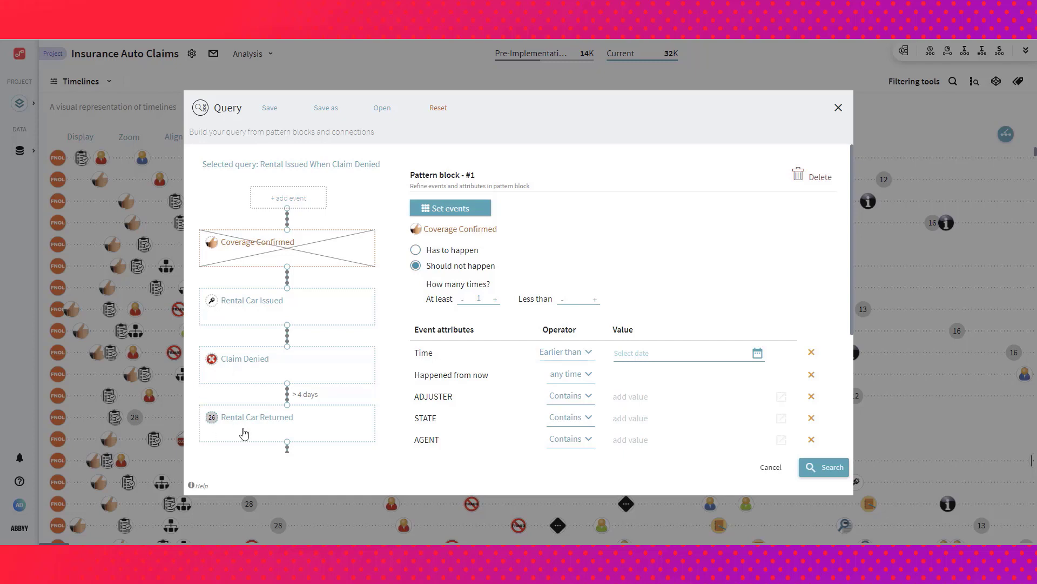
mouse_move(287, 404)
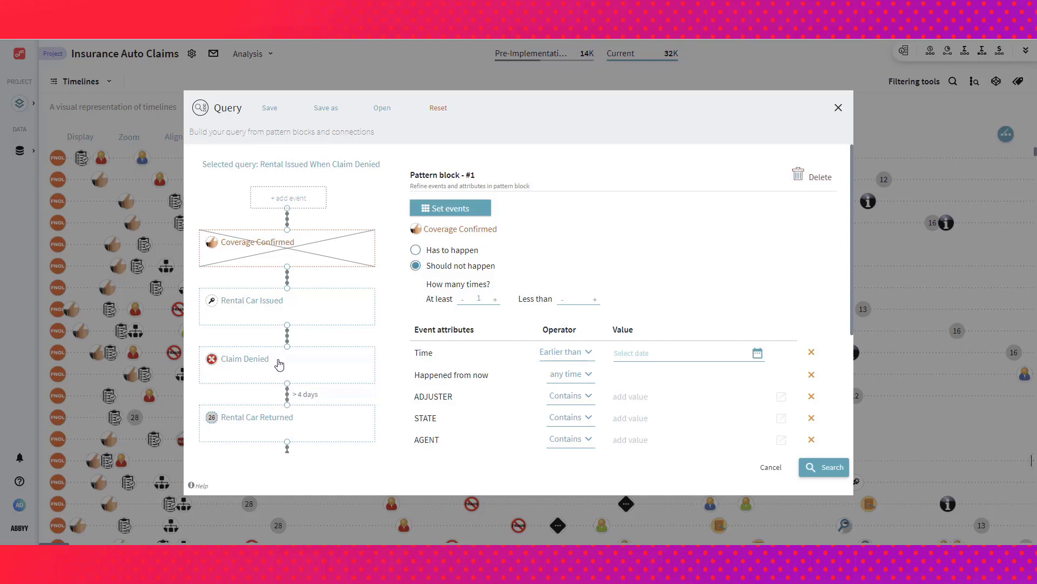
mouse_move(248, 430)
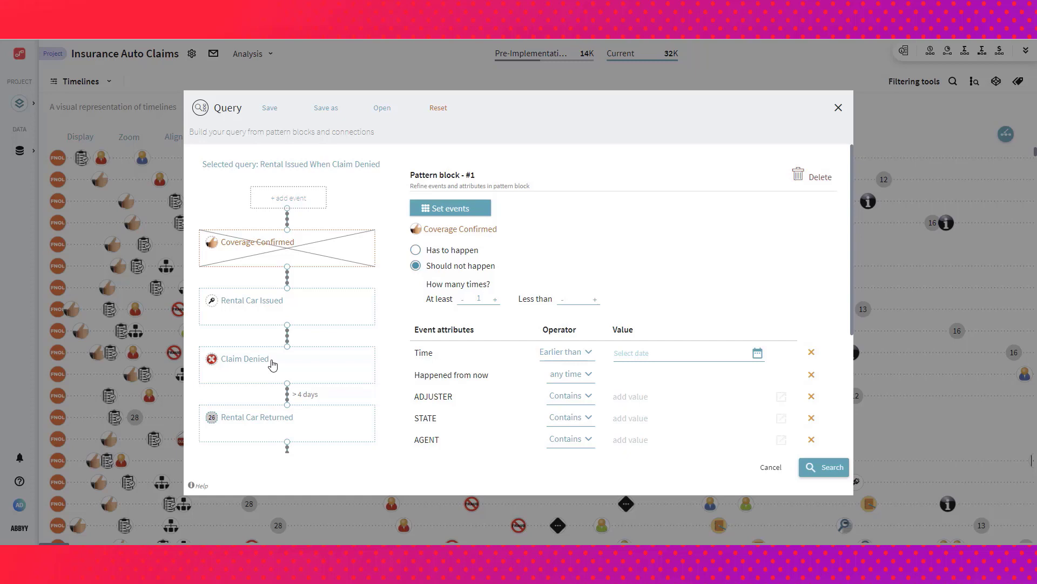
mouse_move(275, 359)
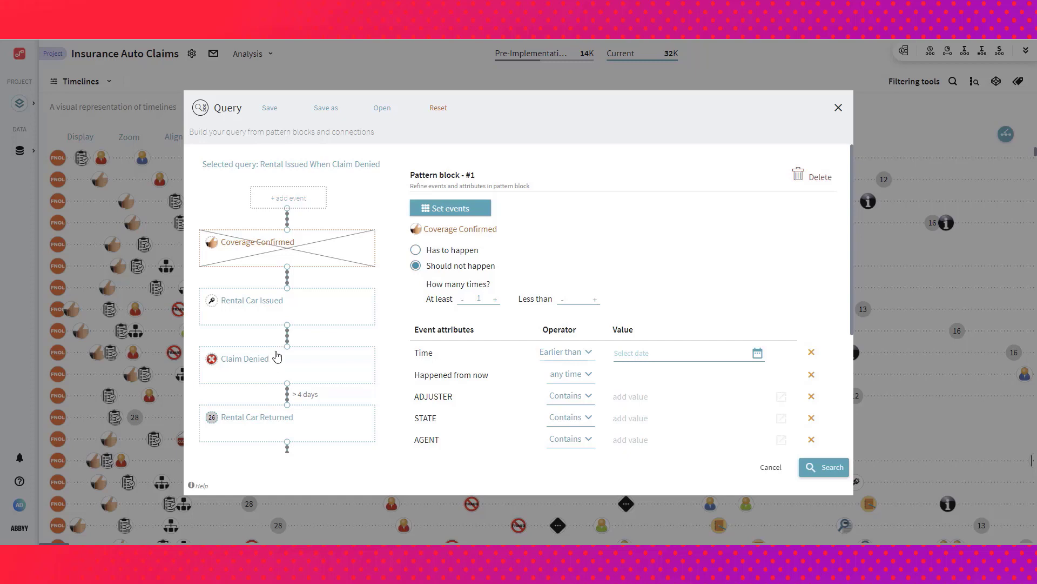
mouse_move(312, 314)
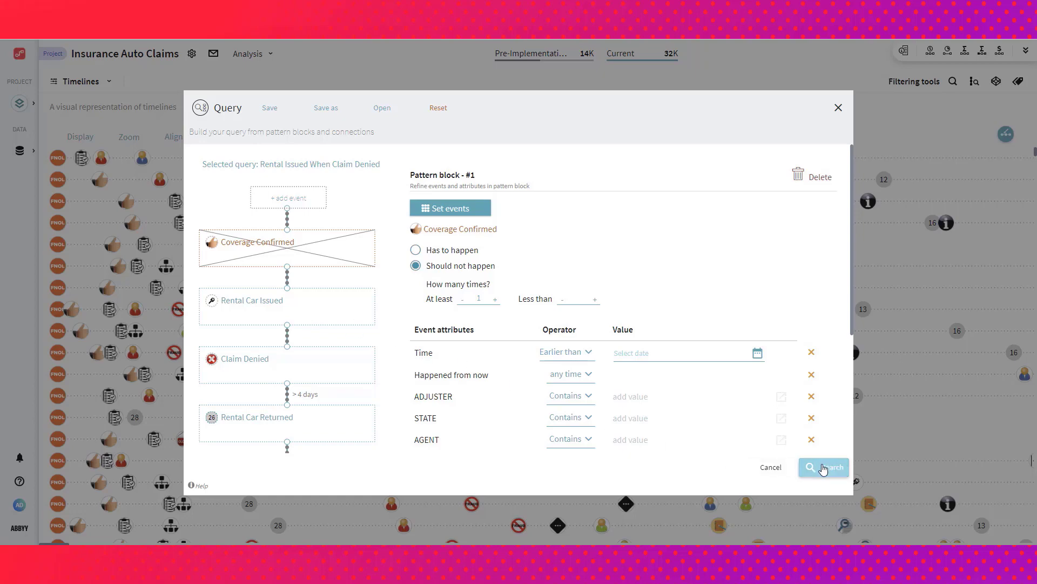
- Run the rental-car query to see its 44 matching timelines, then clear all filters
click(822, 467)
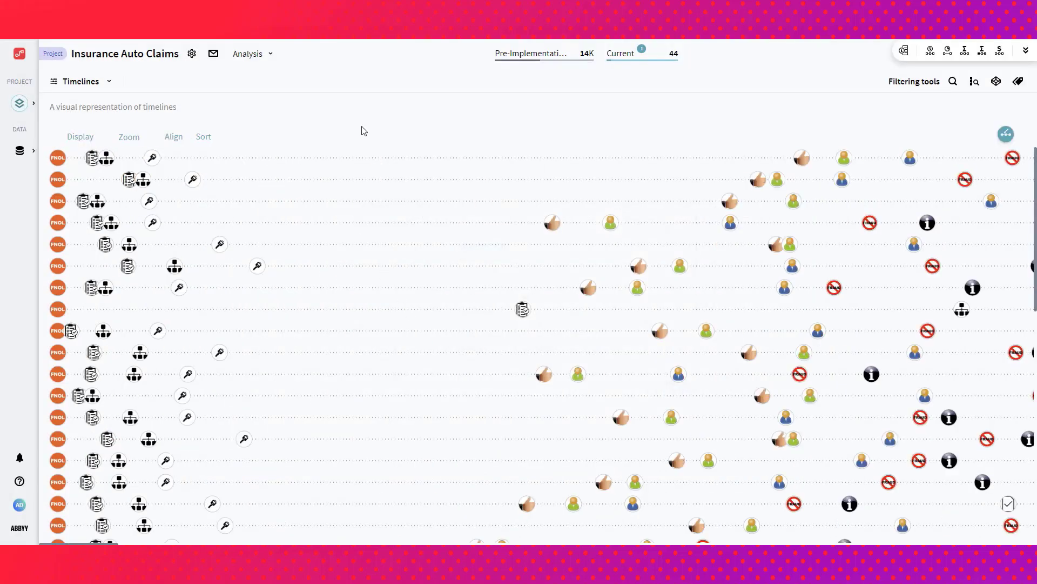
mouse_move(428, 341)
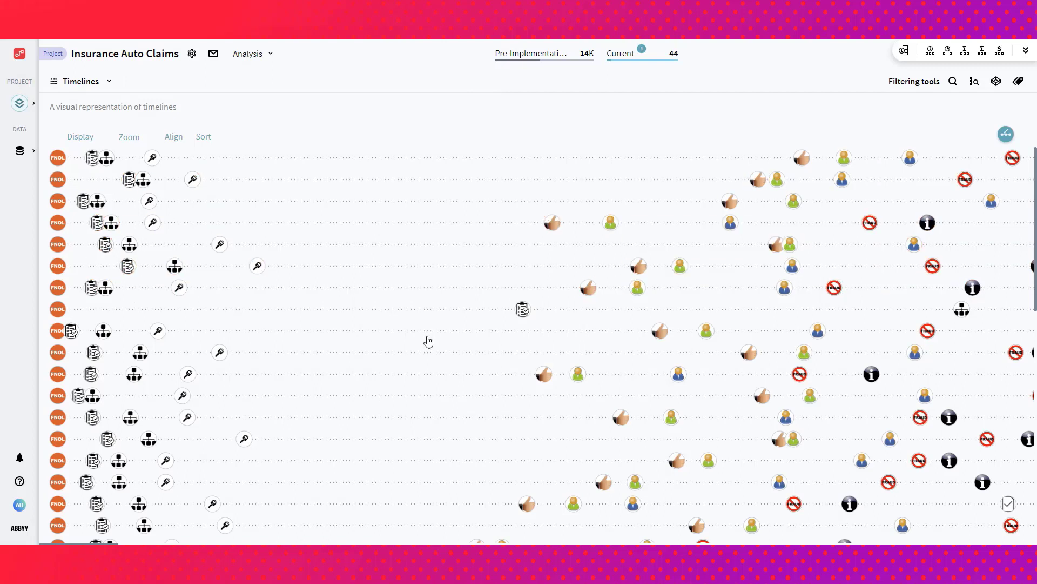
mouse_move(413, 164)
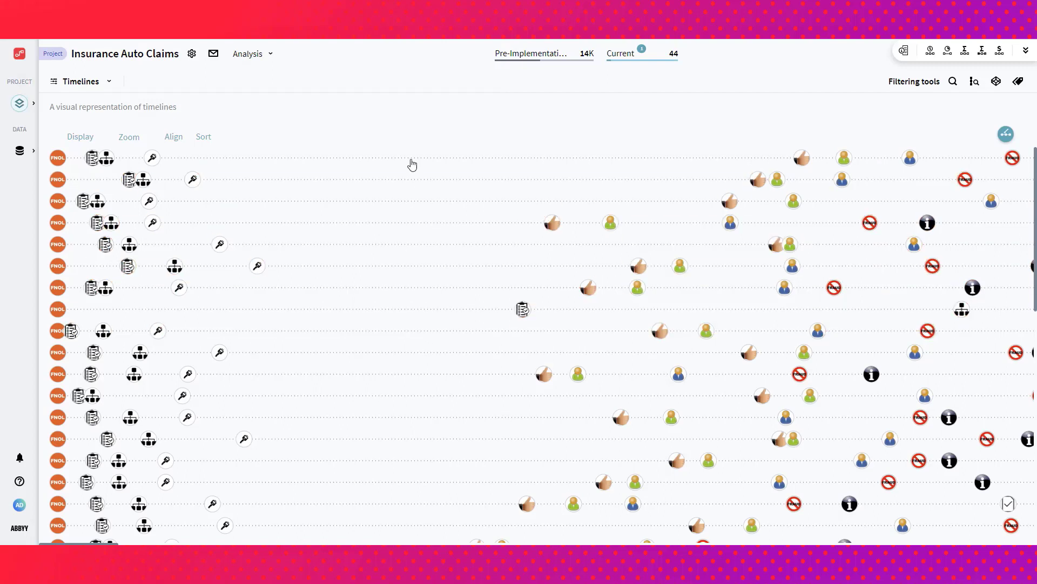
mouse_move(380, 264)
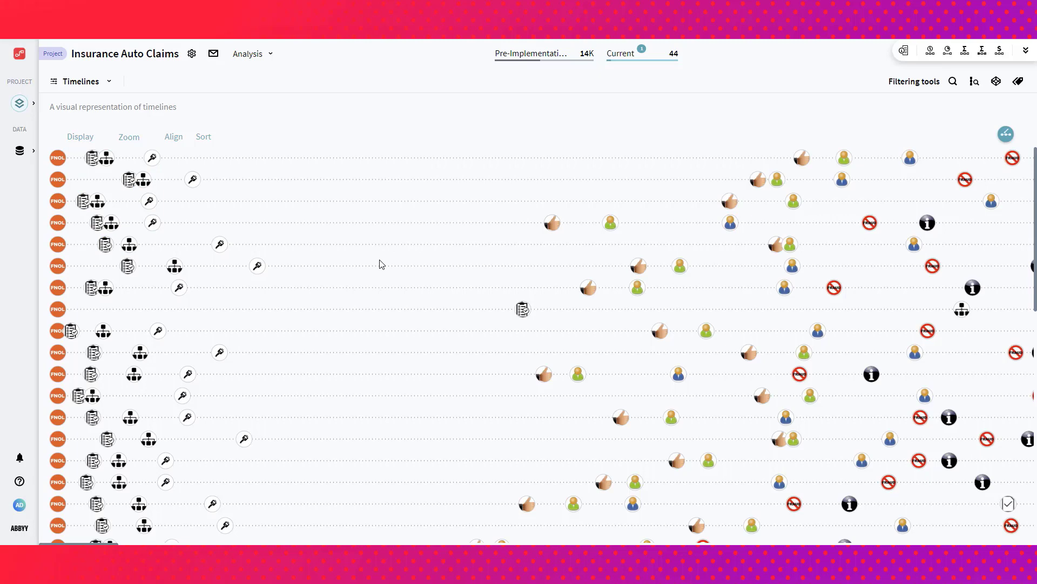
mouse_move(394, 236)
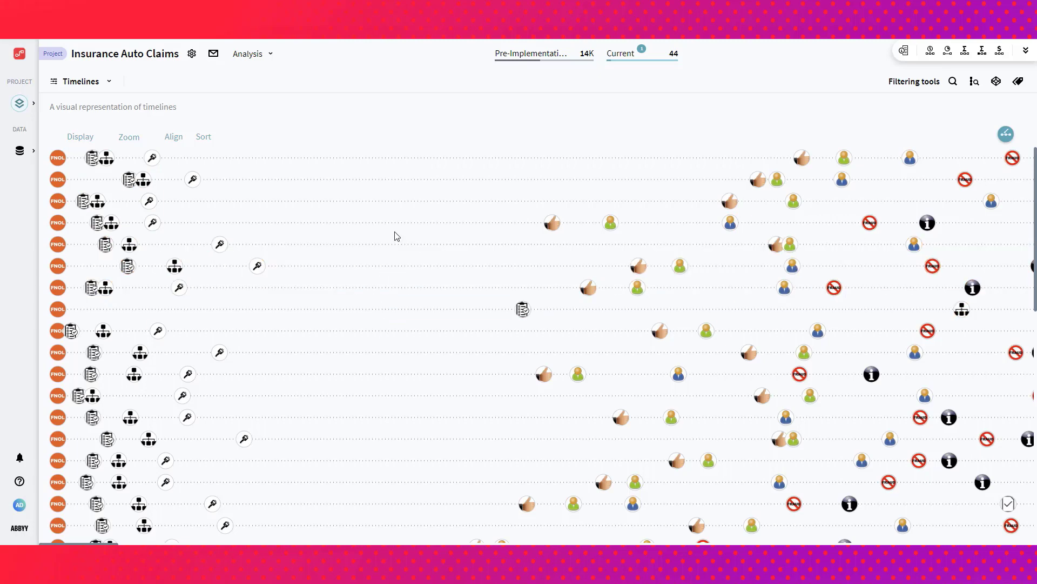
mouse_move(625, 64)
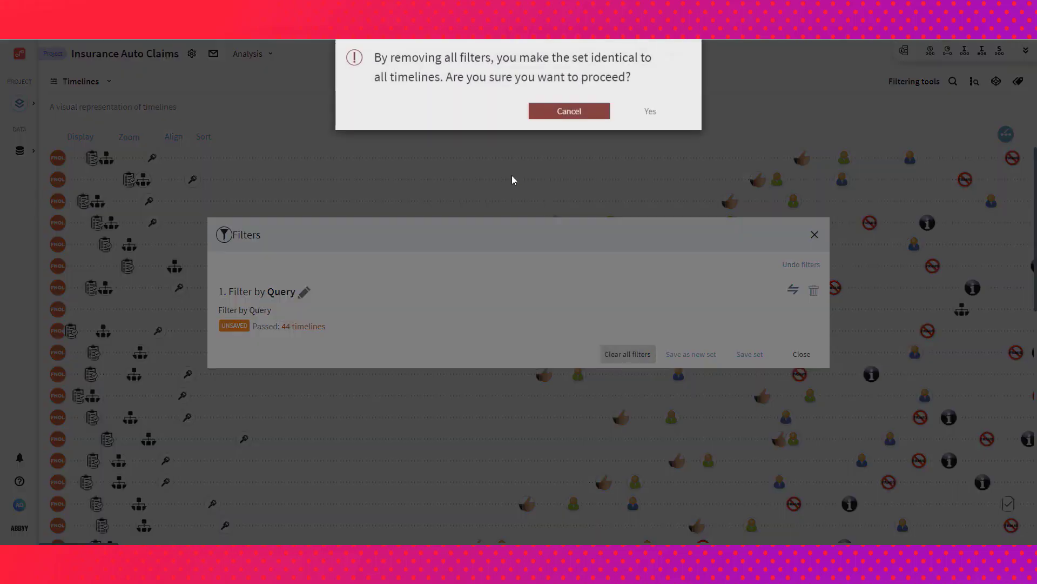
click(649, 110)
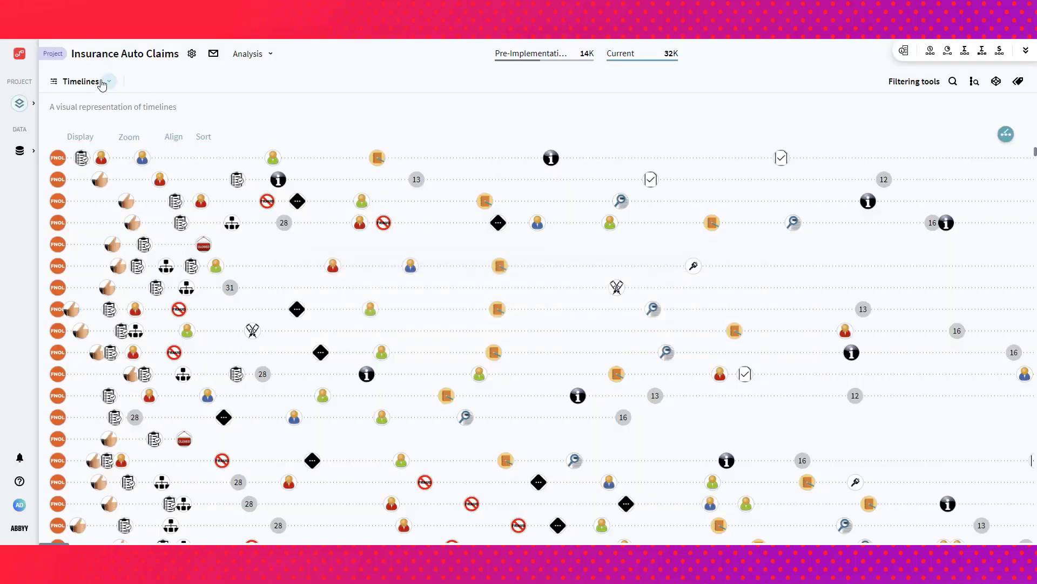
click(104, 81)
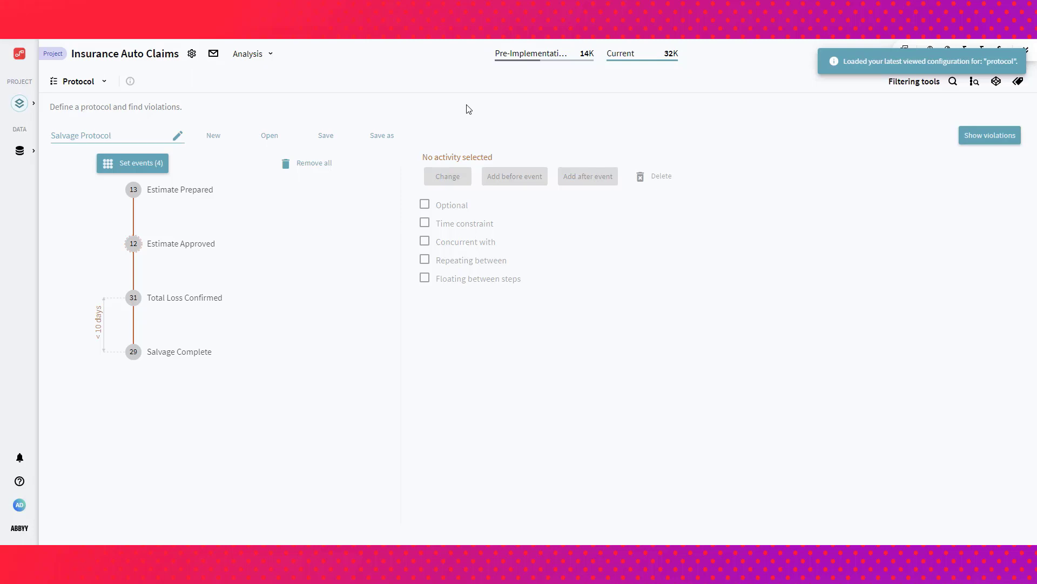
mouse_move(224, 233)
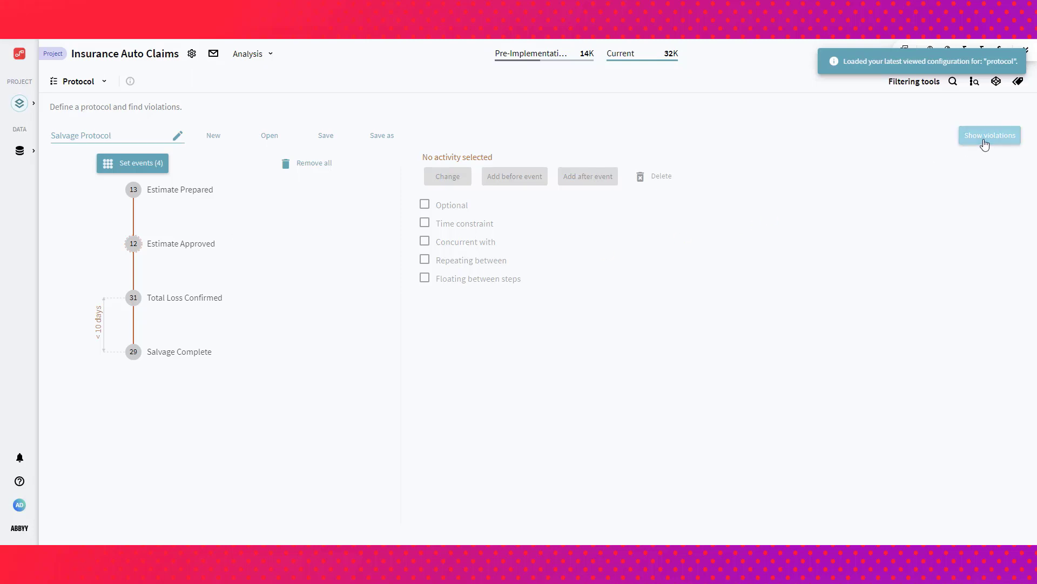
- Review Estimate Approved wrong-position Salvage Protocol violations, then open the project's alerts list
click(989, 136)
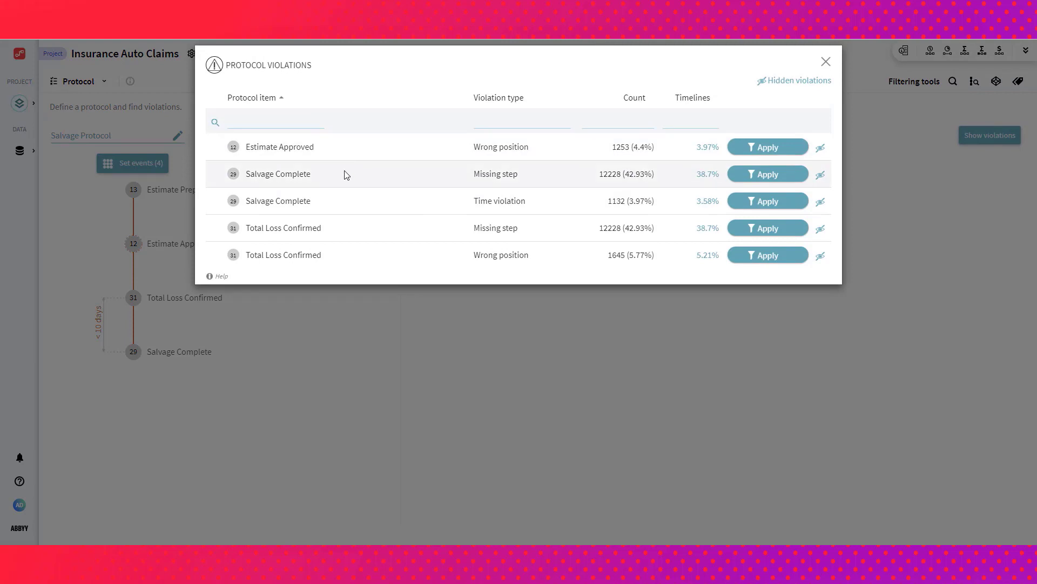
mouse_move(314, 203)
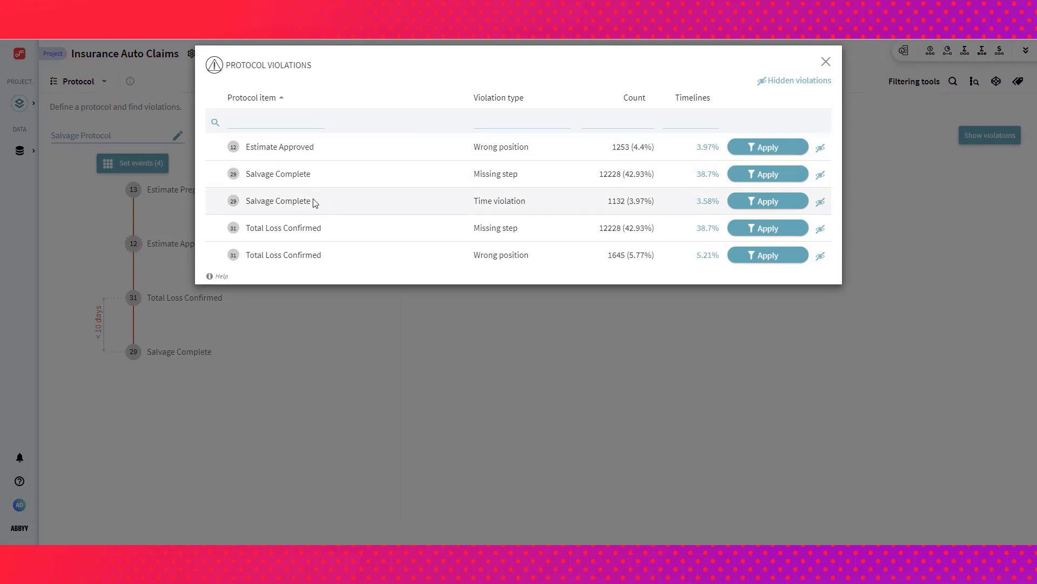
mouse_move(443, 165)
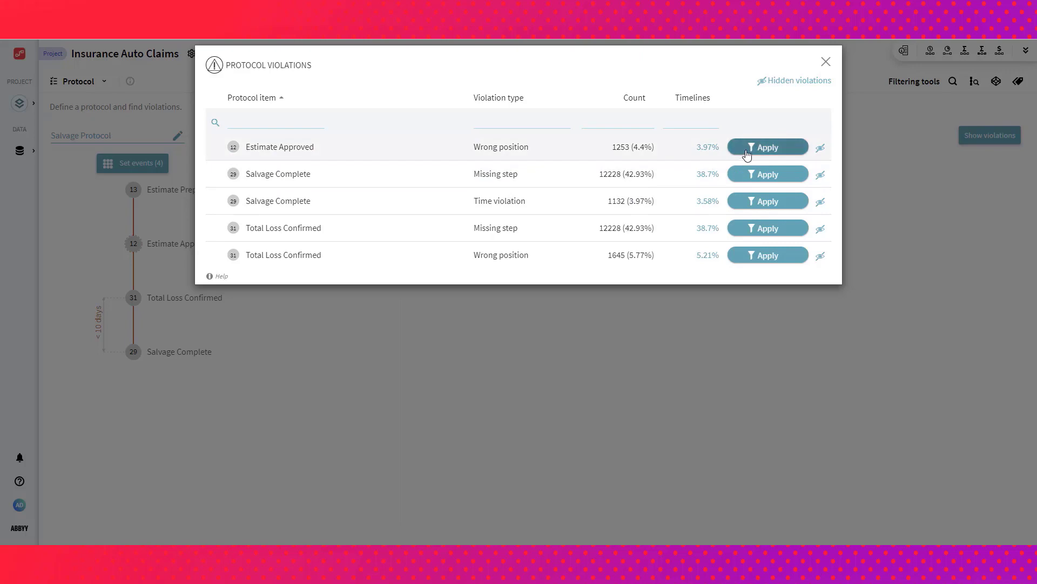
click(825, 61)
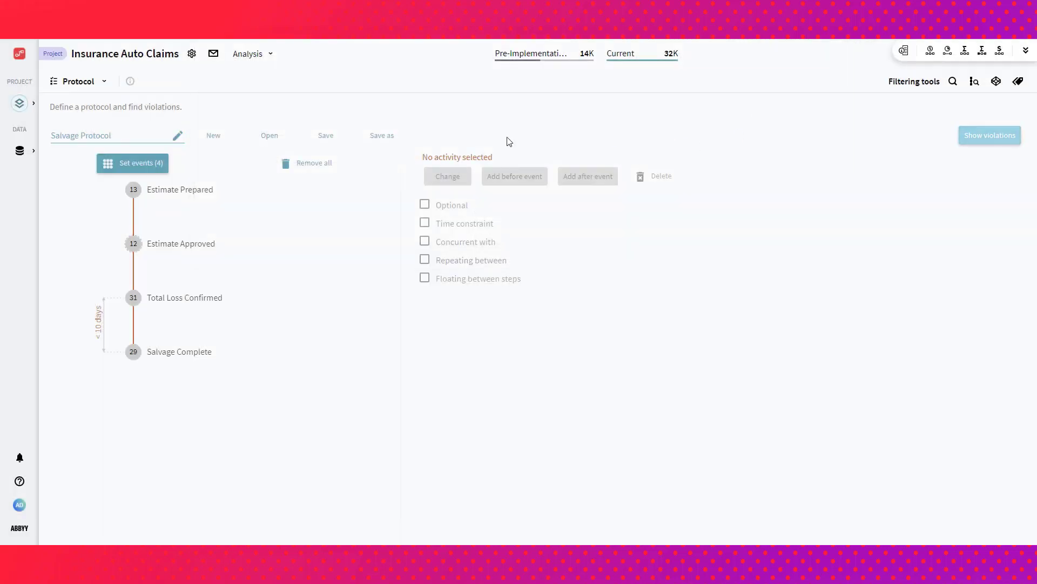
click(191, 53)
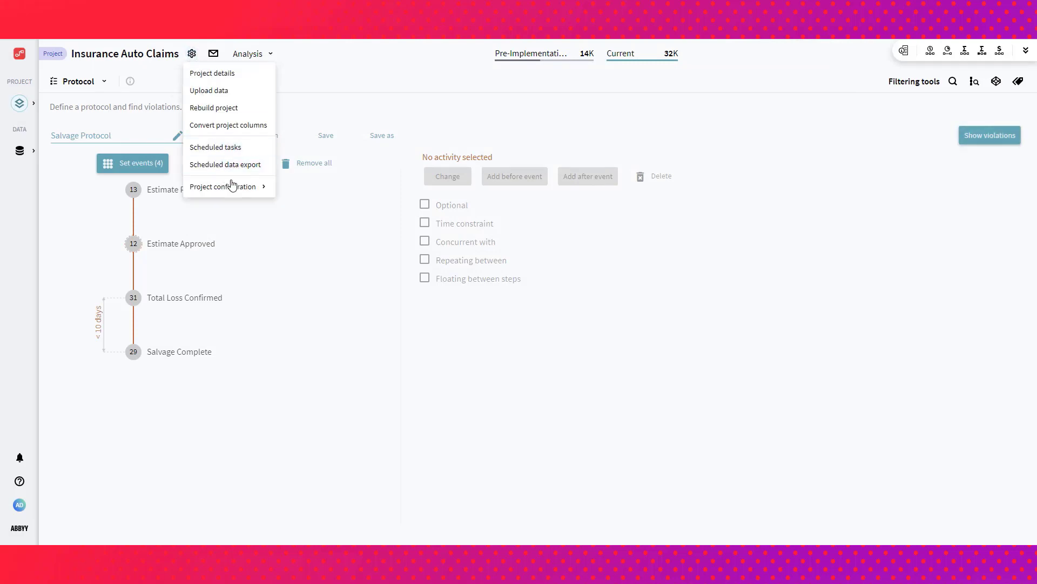
mouse_move(228, 186)
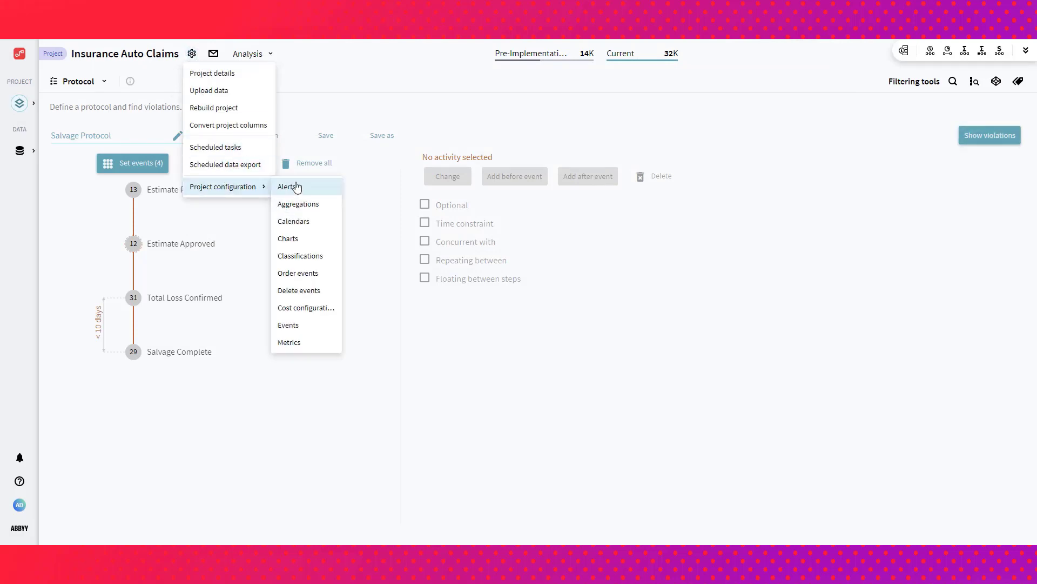
click(288, 186)
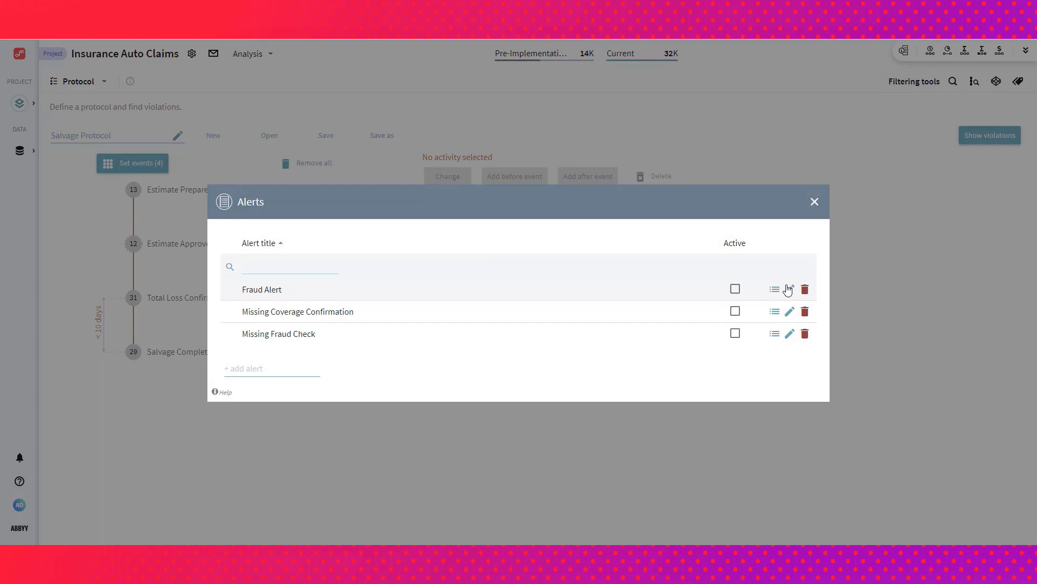
- Review the Fraud Alert's settings without saving, then close the alerts list
click(789, 289)
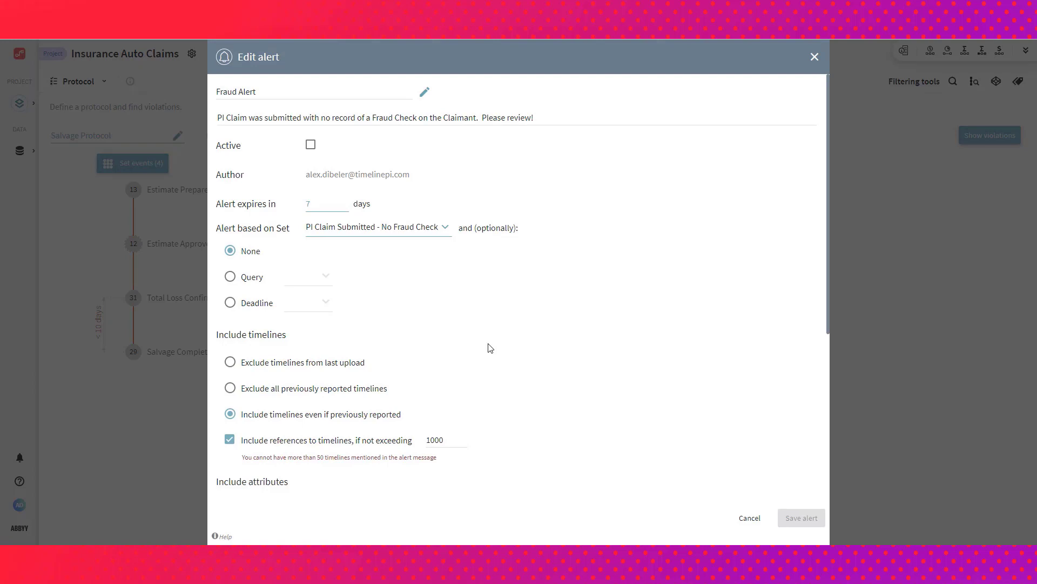
scroll(down, 3)
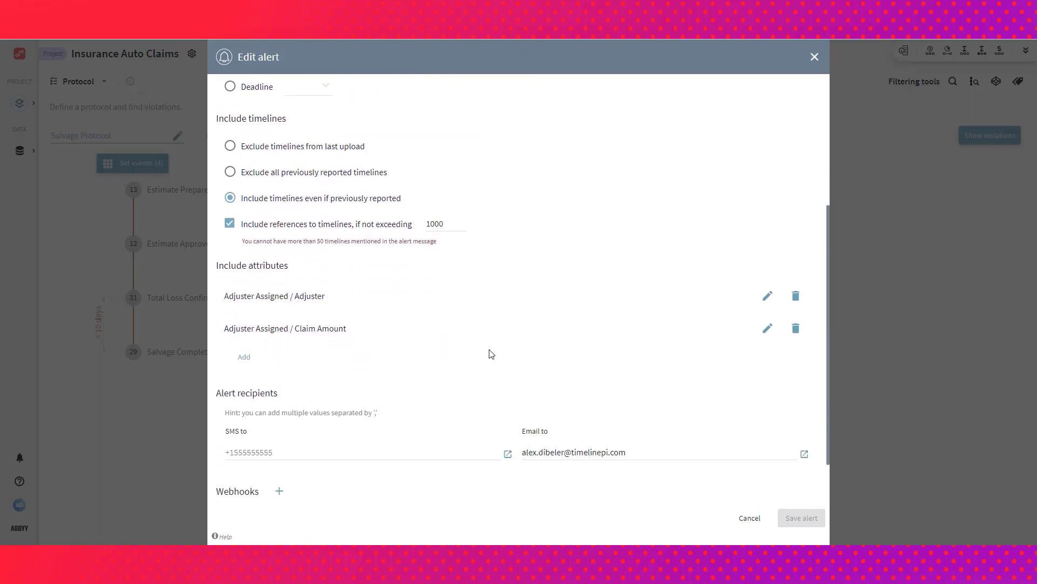
scroll(down, 3)
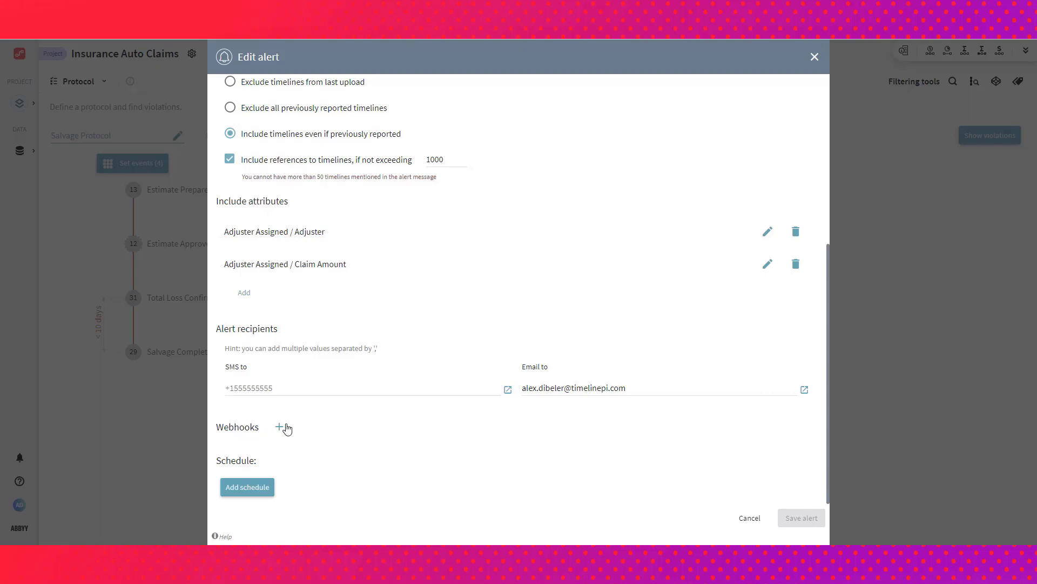
mouse_move(280, 427)
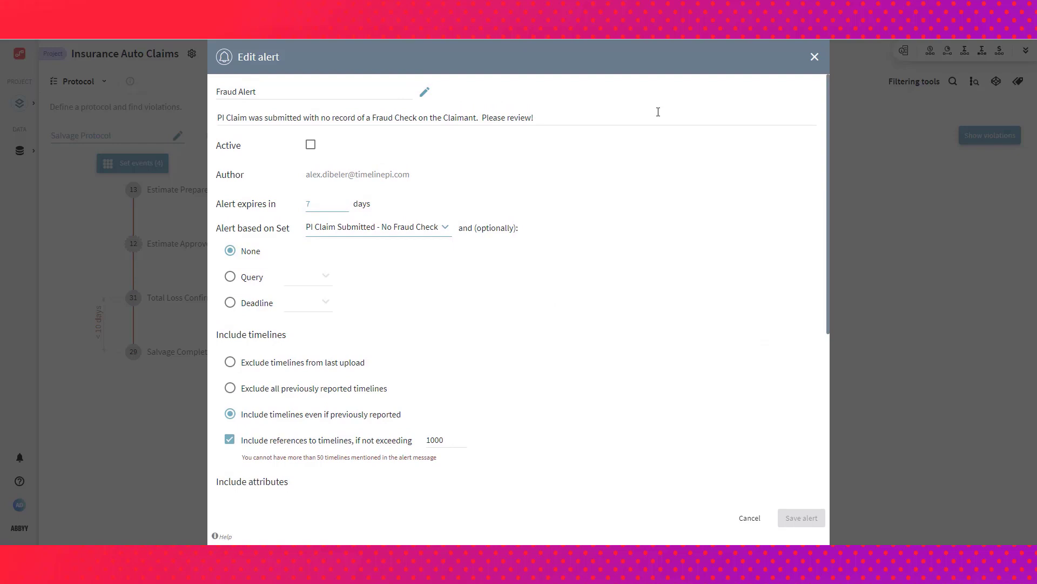
click(749, 517)
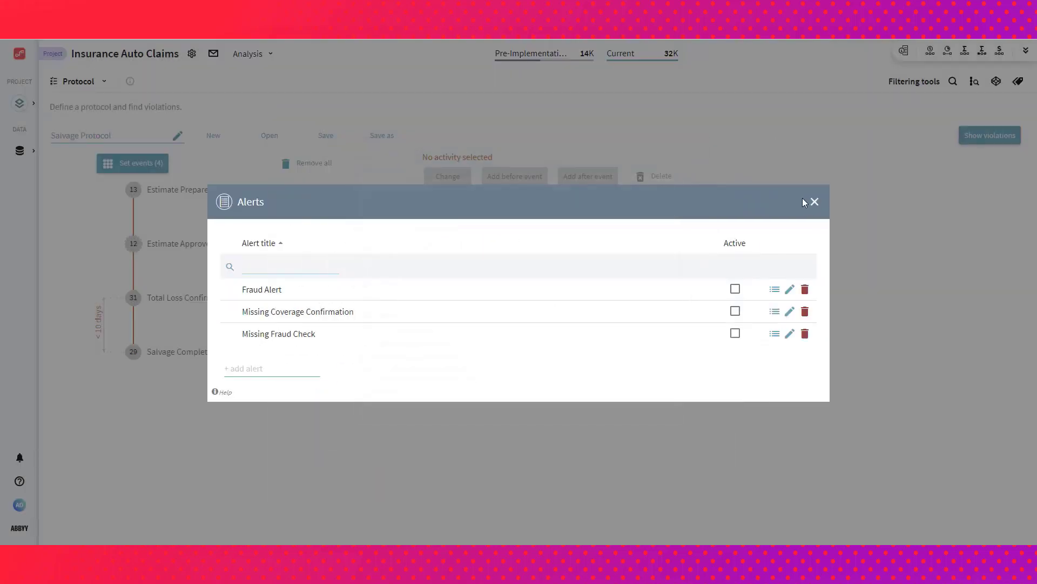
click(814, 201)
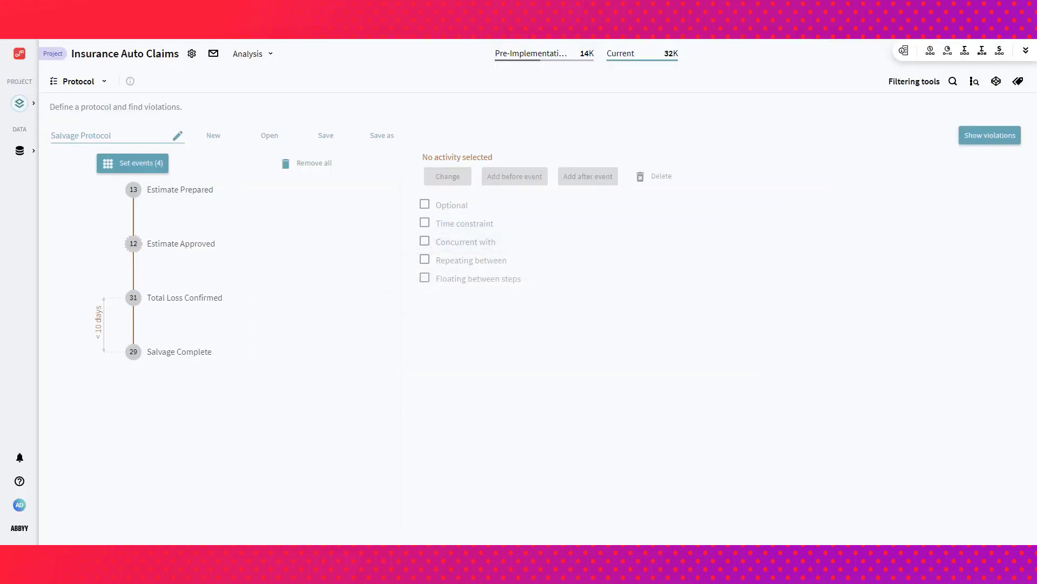
click(103, 81)
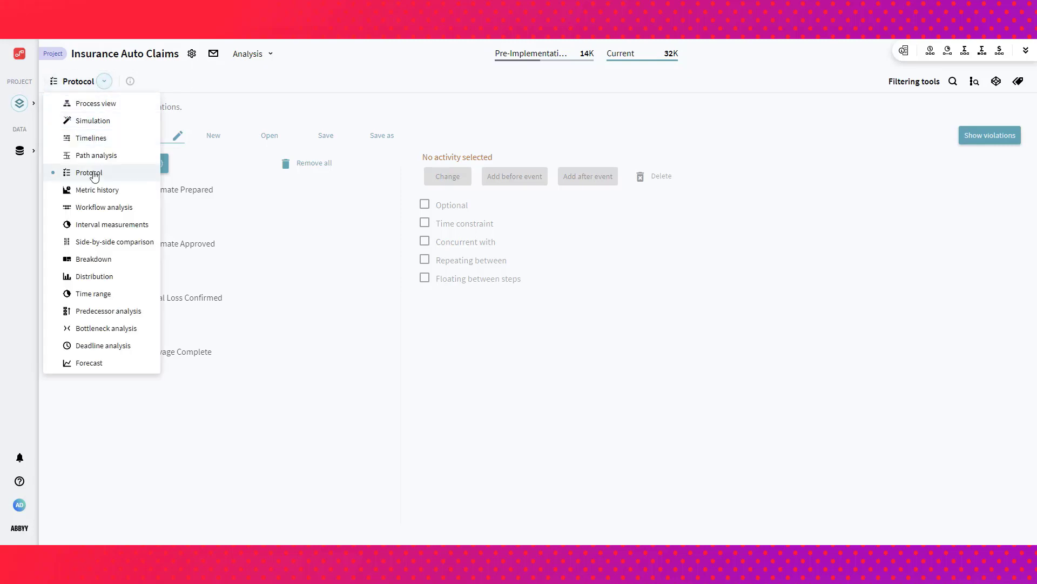
- Switch to the Simulation view for the 10 Agents scenario and show its results
click(88, 173)
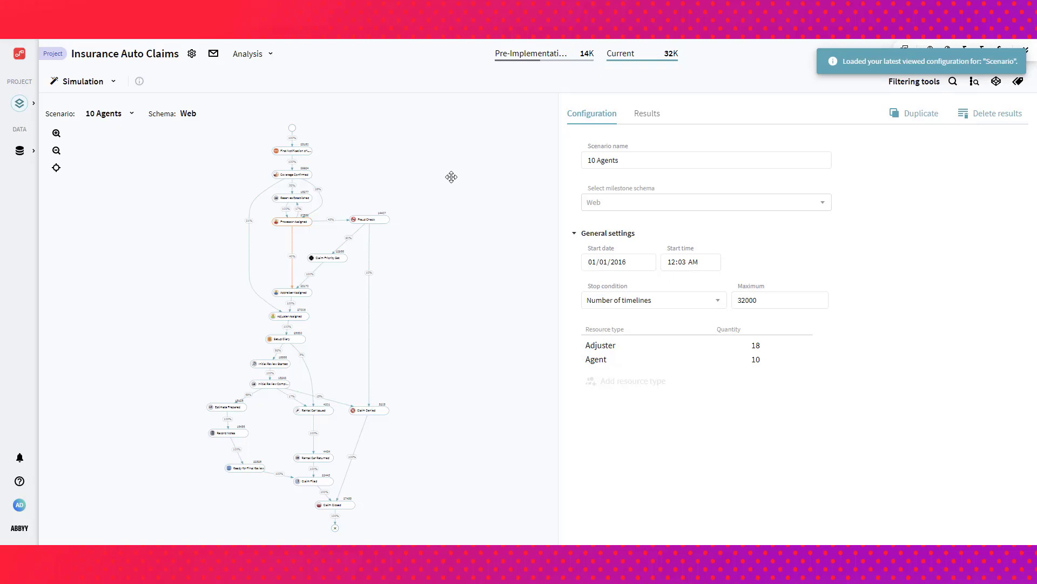
mouse_move(464, 215)
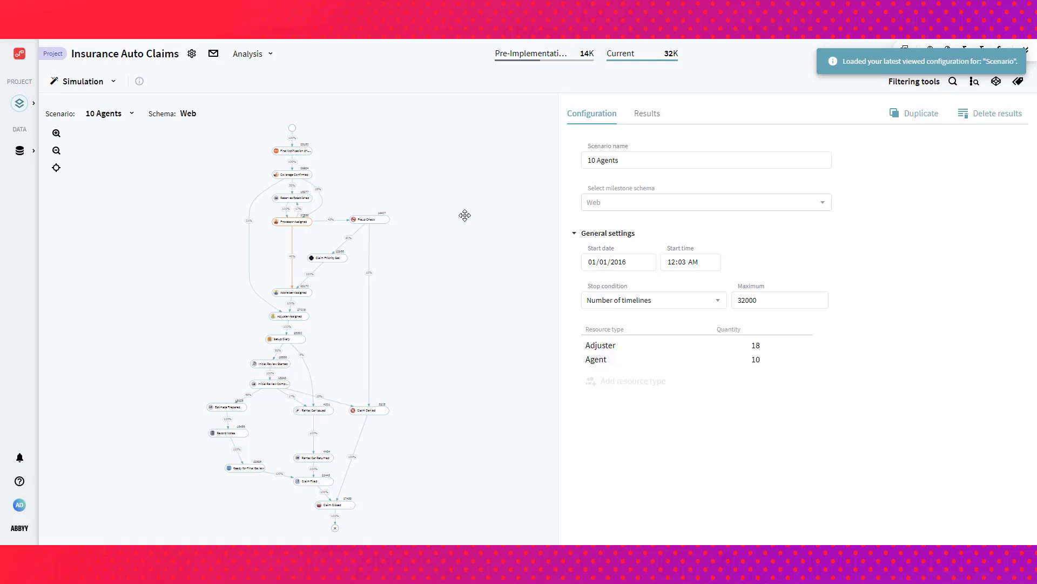
click(646, 113)
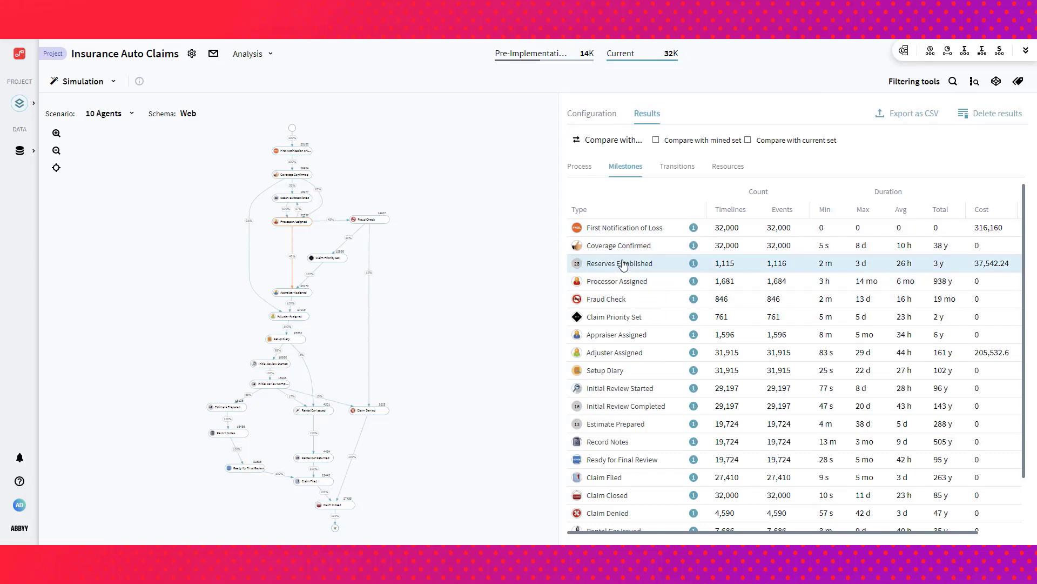
mouse_move(297, 223)
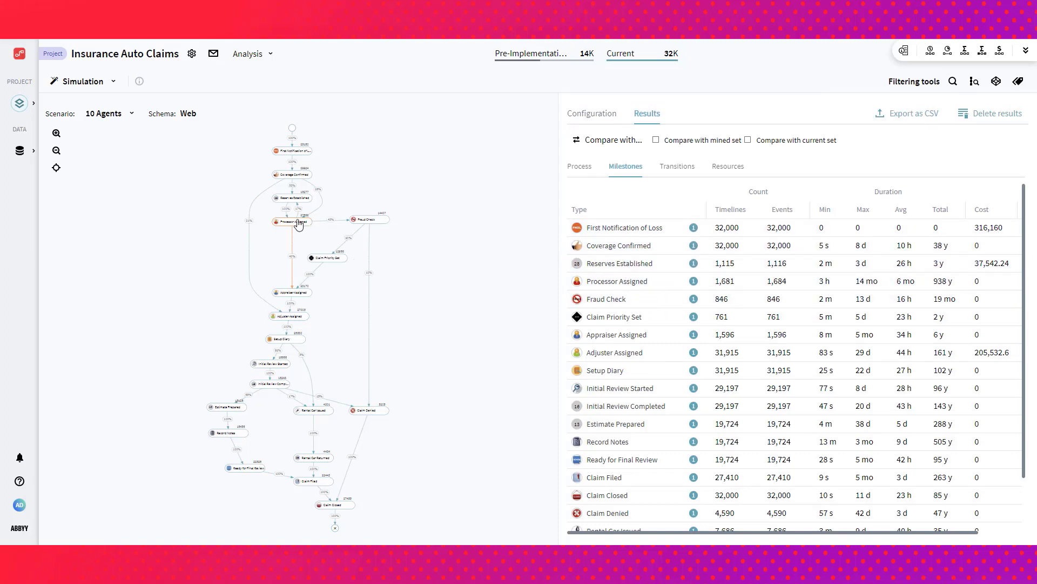
- Open details of the Processor Assigned node to see its incoming demand and outgoing fork
click(291, 221)
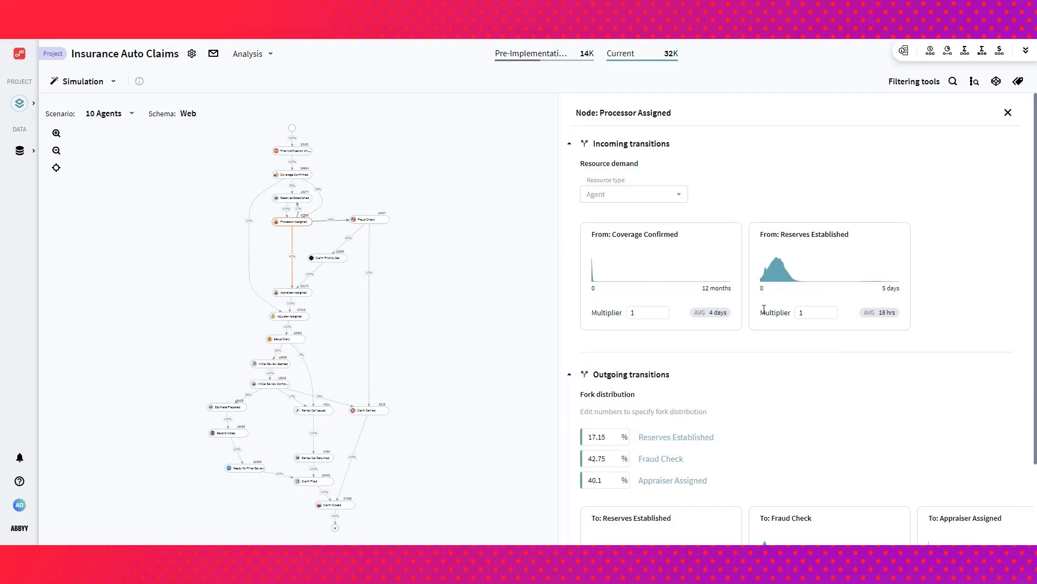
mouse_move(814, 367)
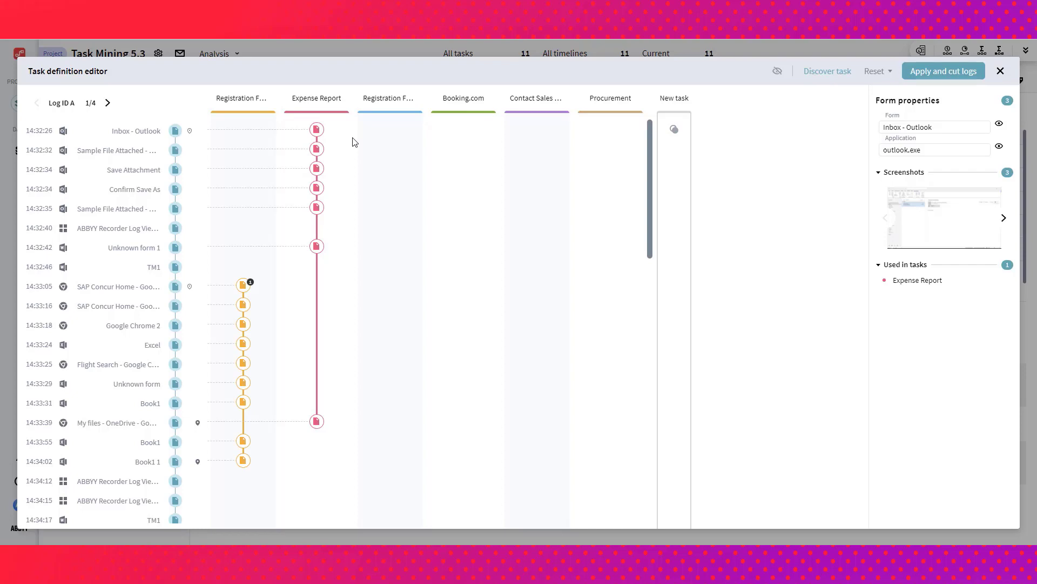
mouse_move(1000, 70)
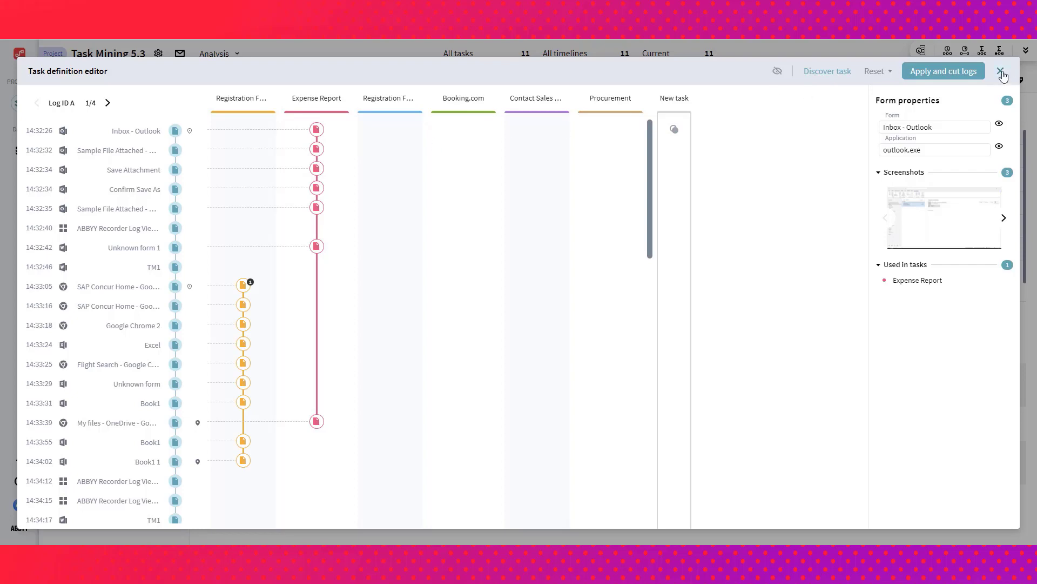
- Close the Task Mining 5.3 task definition editor to reveal six automation candidates
click(1001, 71)
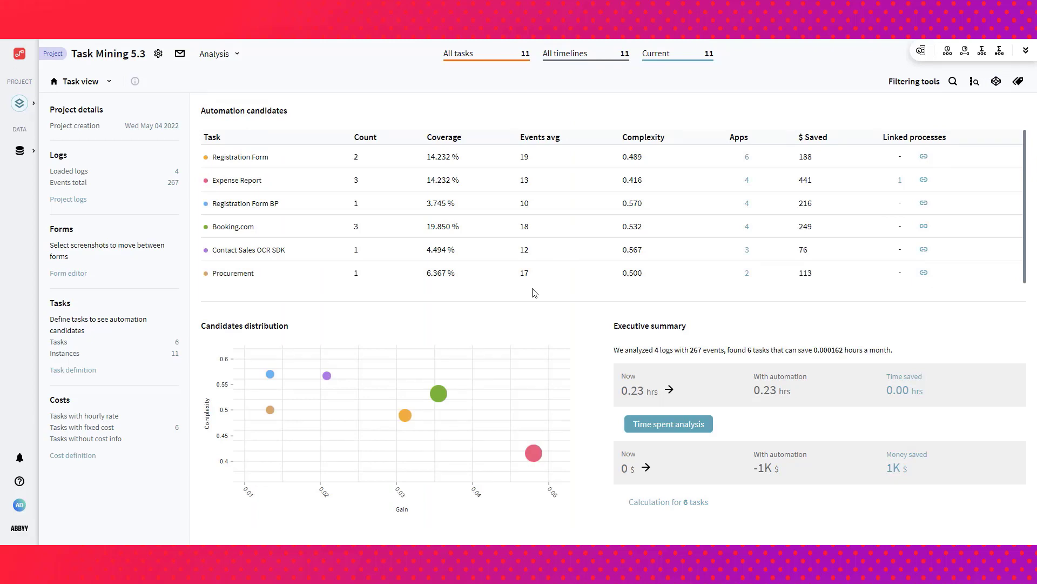
mouse_move(343, 300)
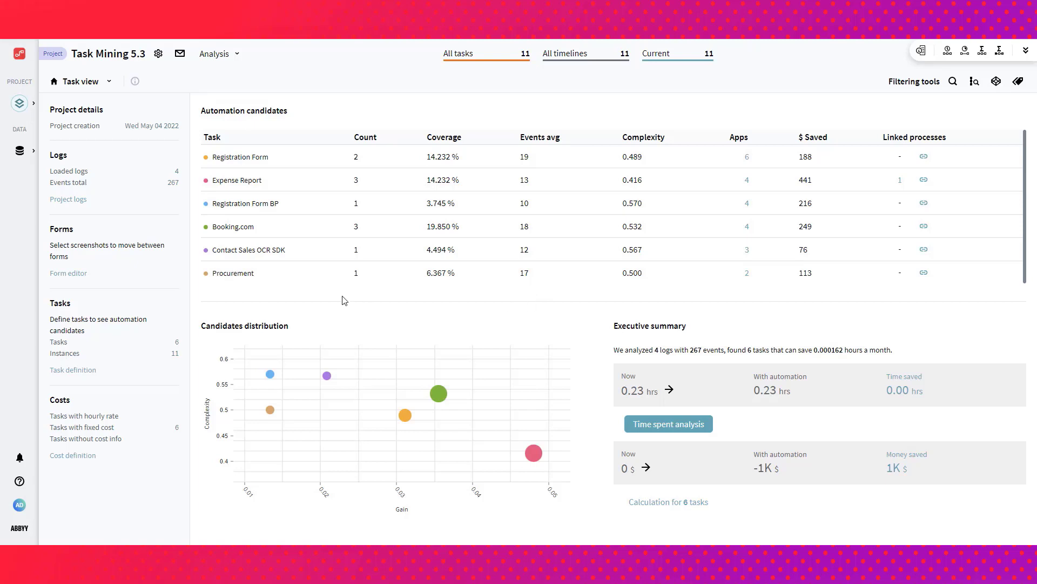
mouse_move(253, 183)
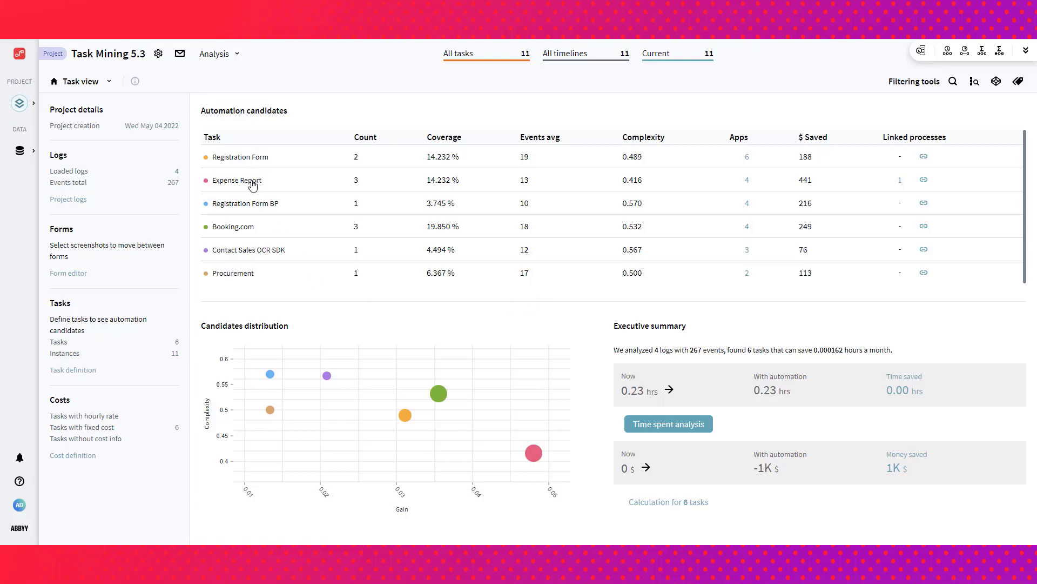
mouse_move(245, 240)
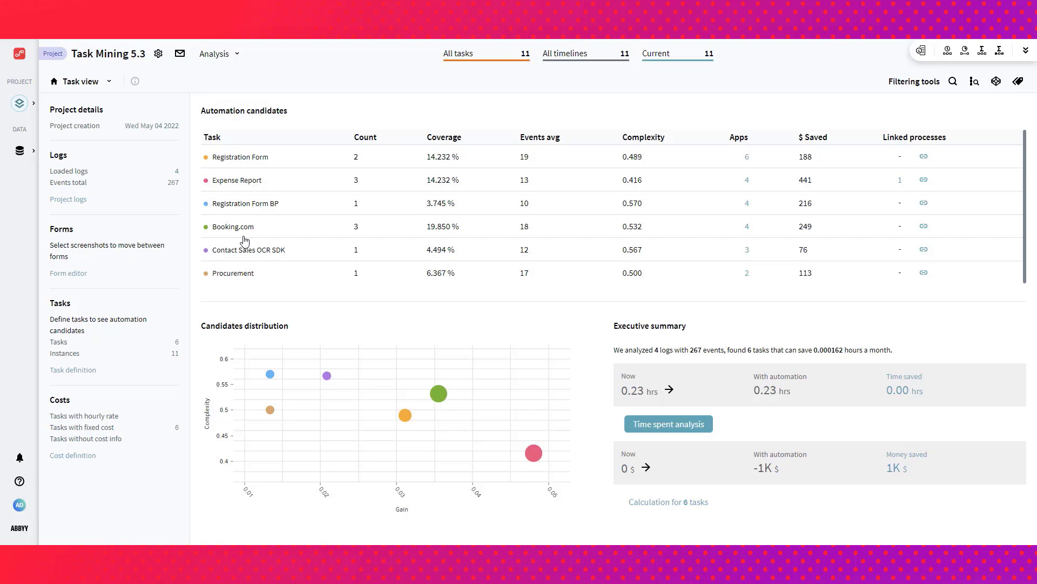
mouse_move(434, 170)
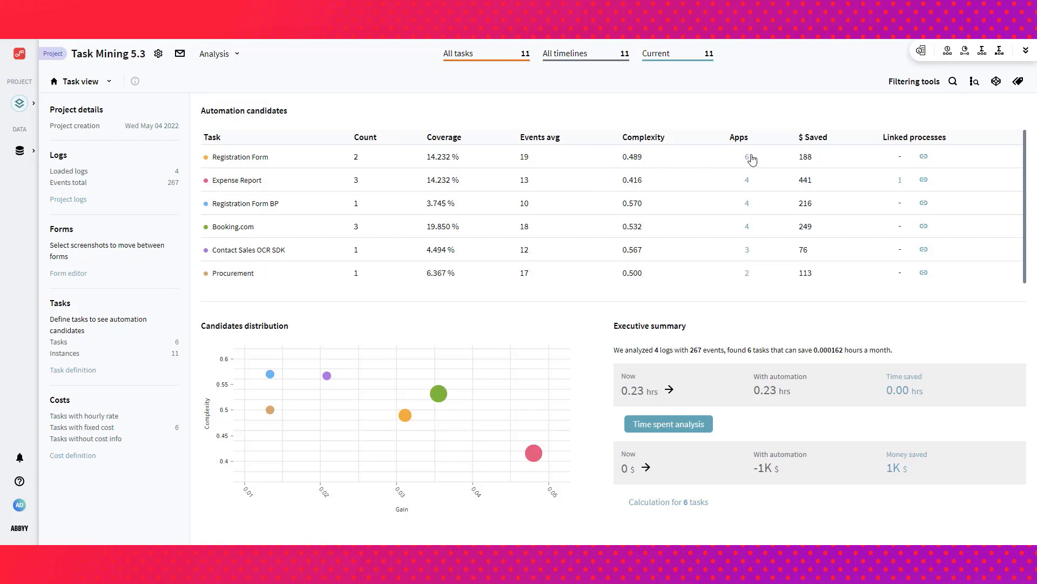
mouse_move(685, 253)
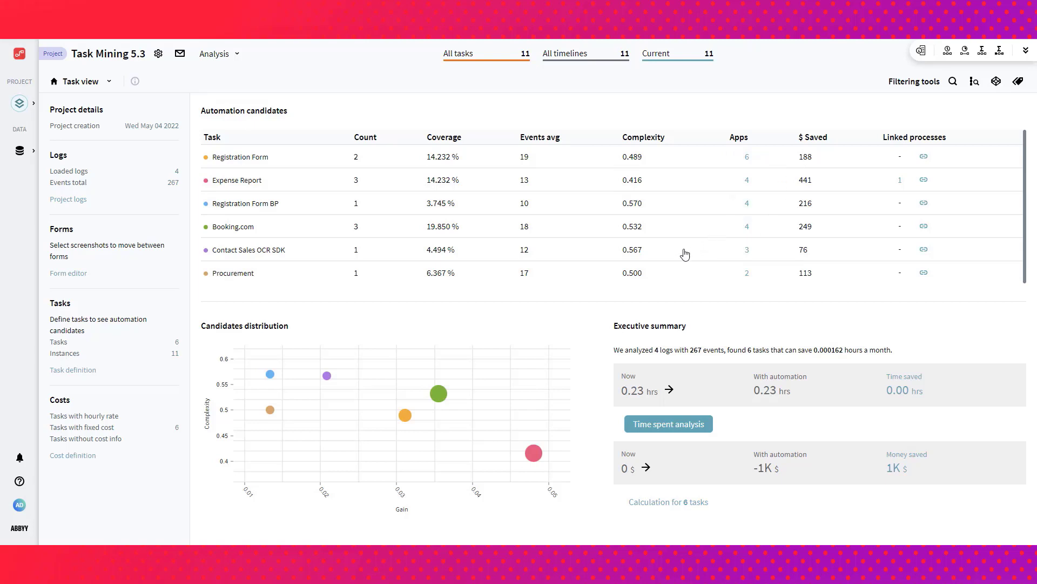